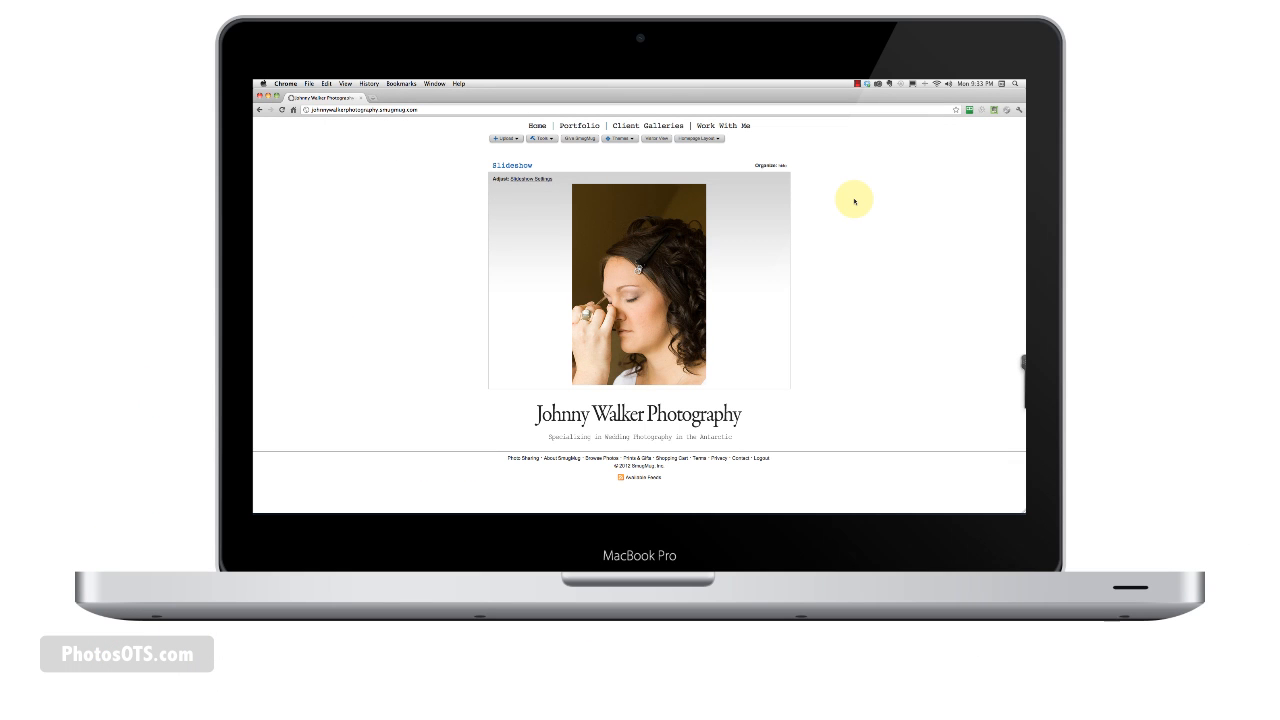
mouse_move(840, 198)
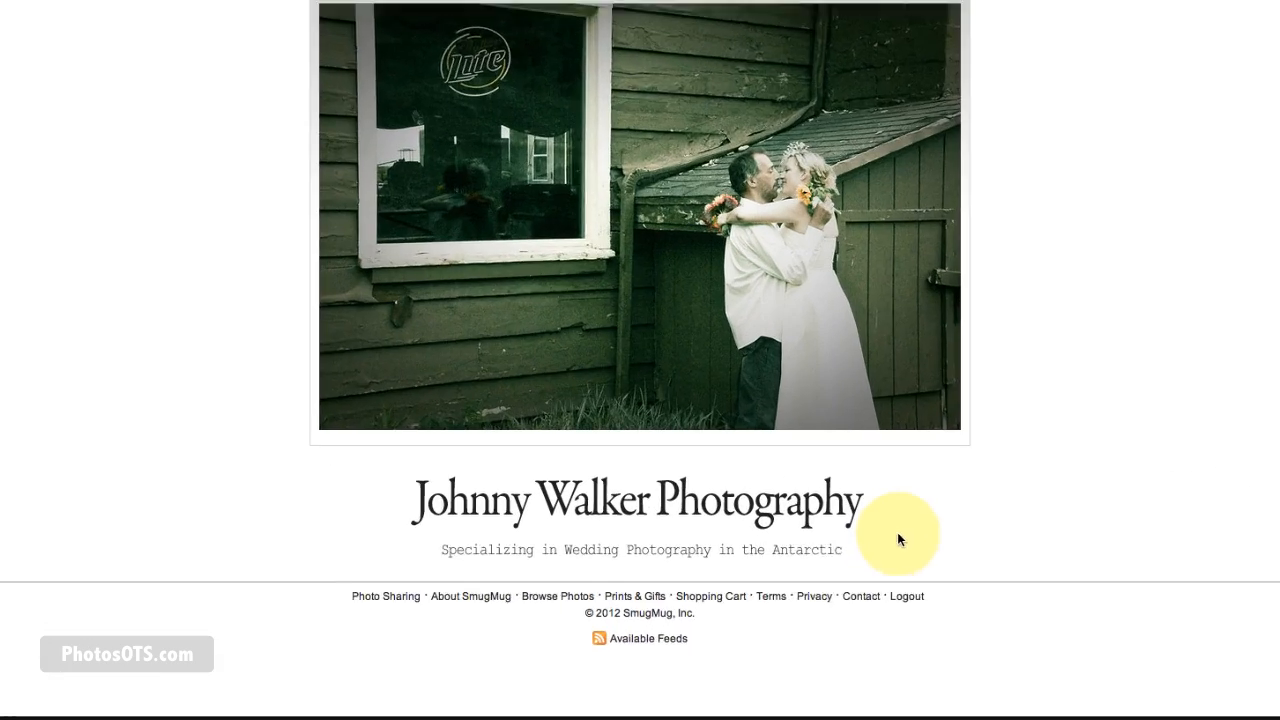
Scroll down the Johnny Walker Photography homepage toward the footer links.
scroll("down", 3)
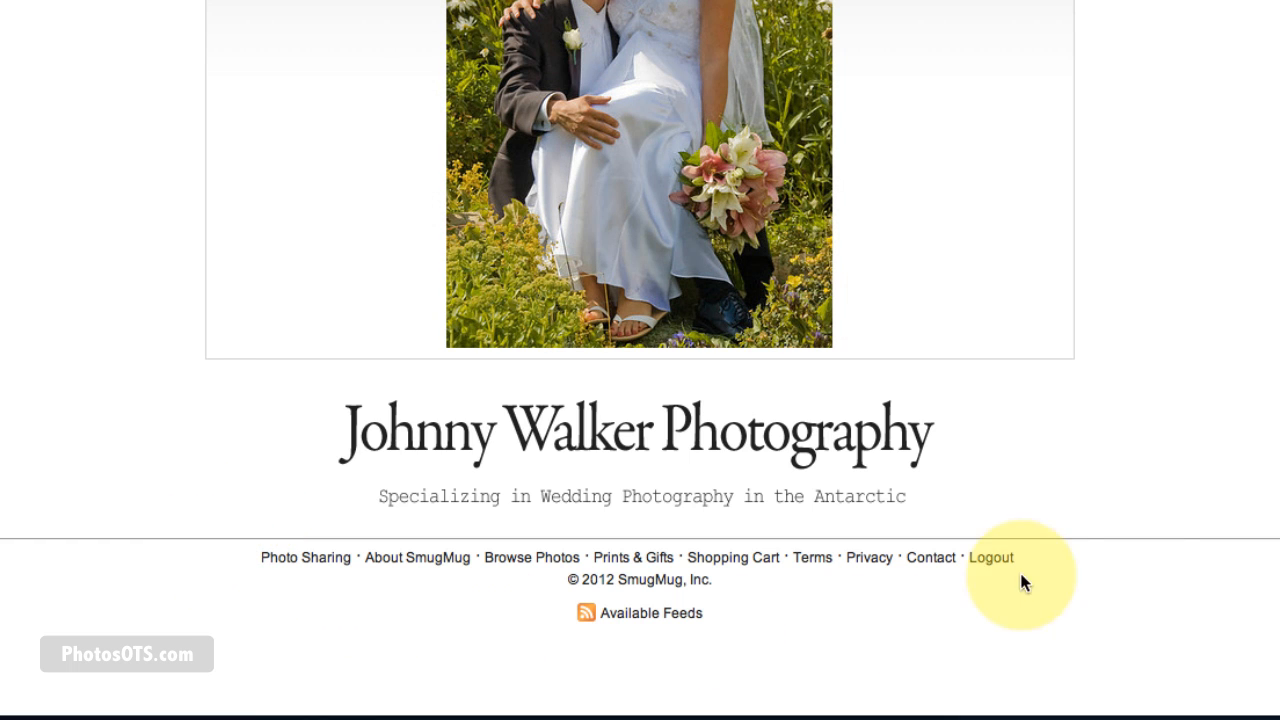
mouse_move(212, 544)
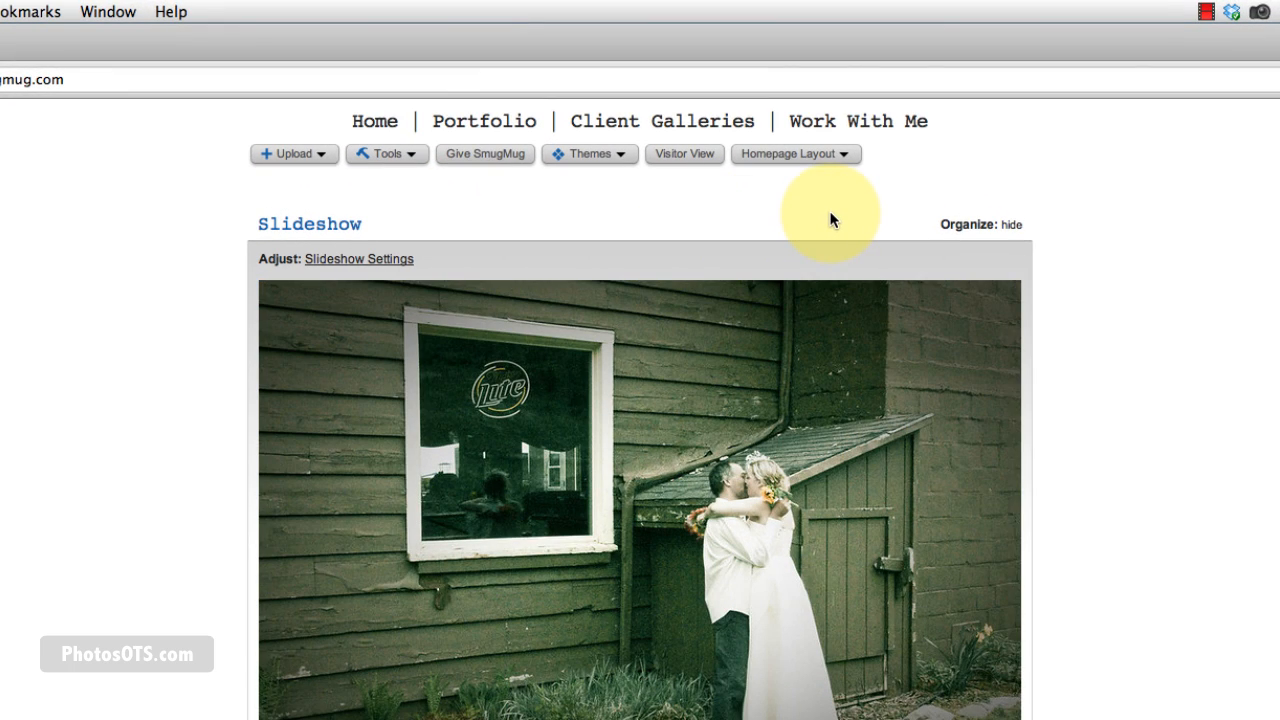
mouse_move(870, 218)
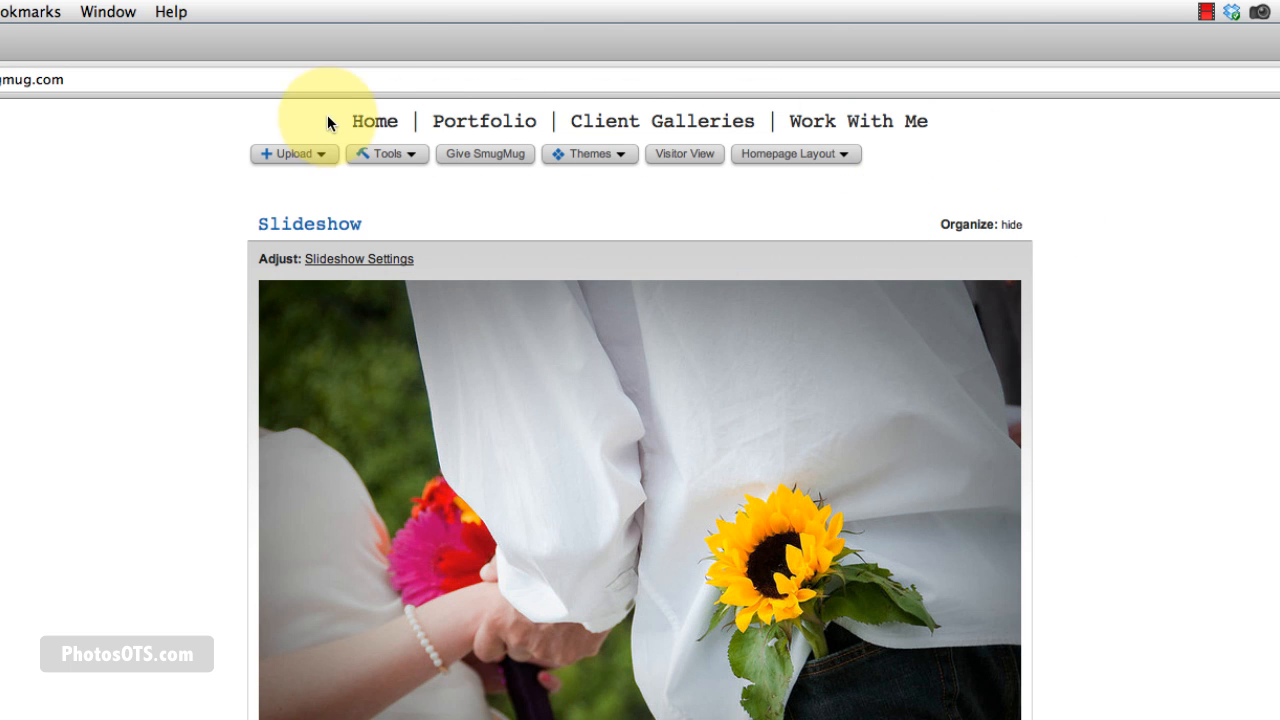
mouse_move(358, 212)
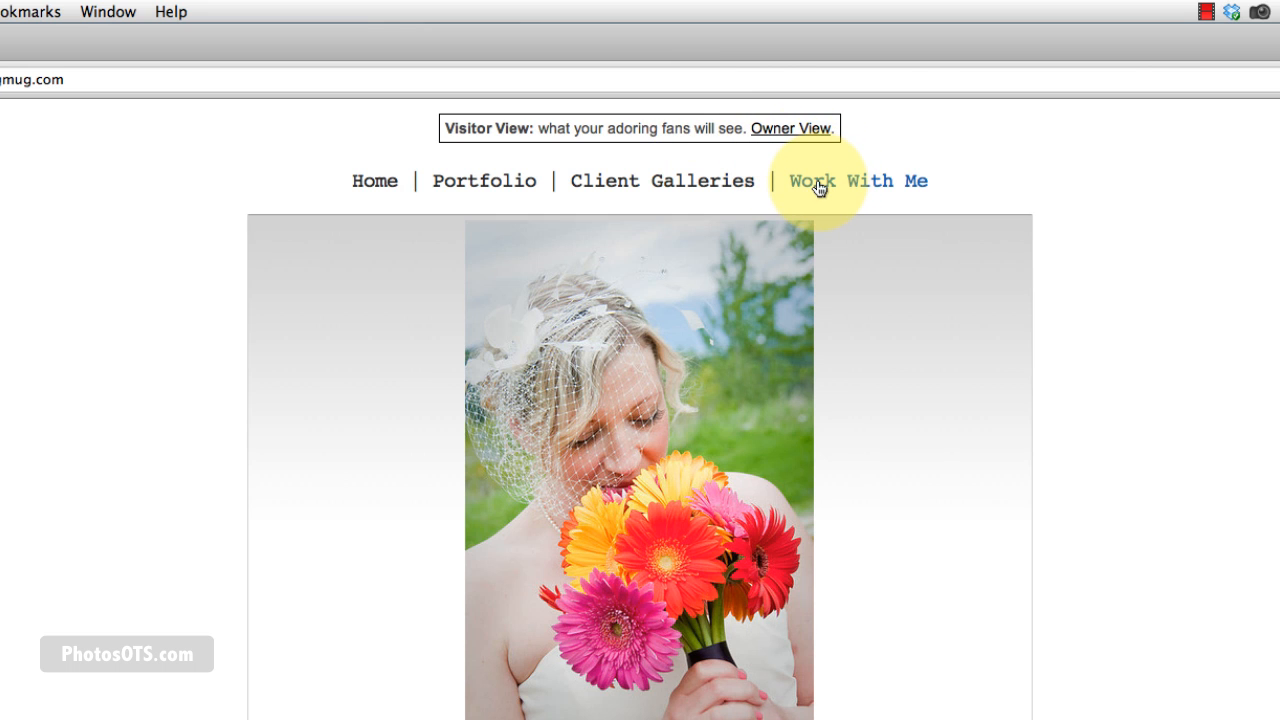
Browse the Work With Me and Client Galleries pages as a visitor.
left_click(816, 180)
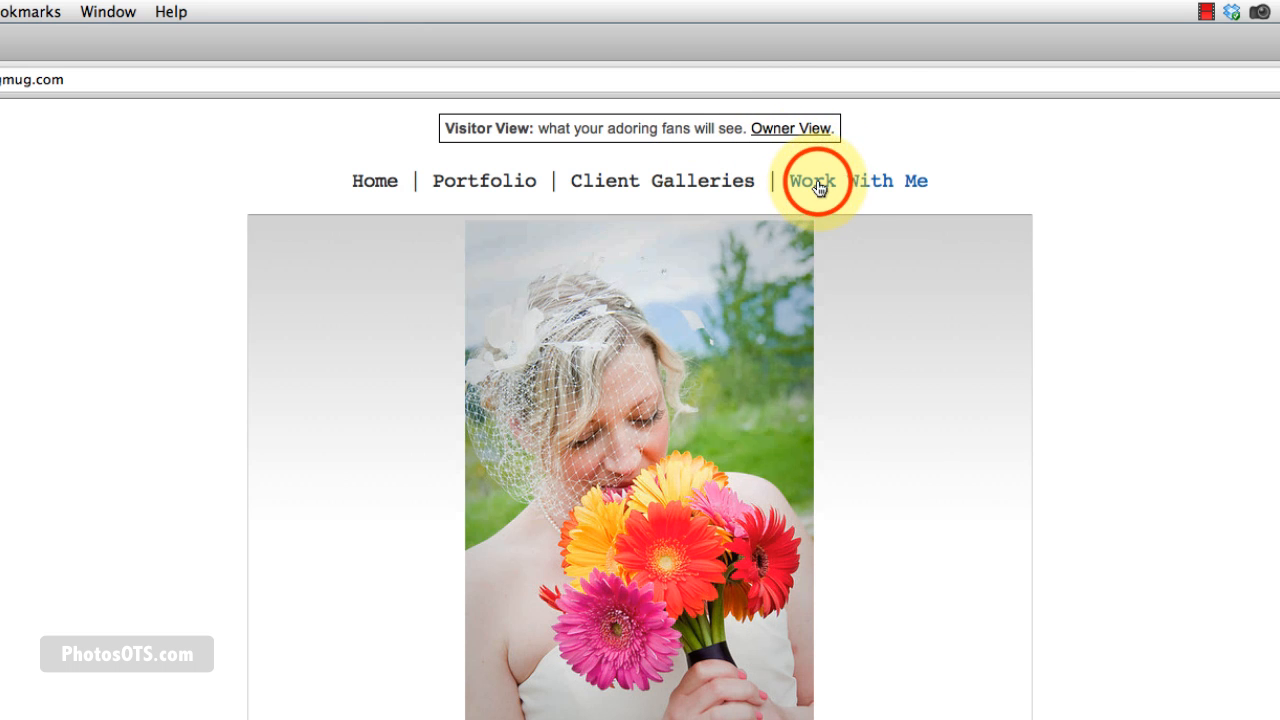
left_click(816, 180)
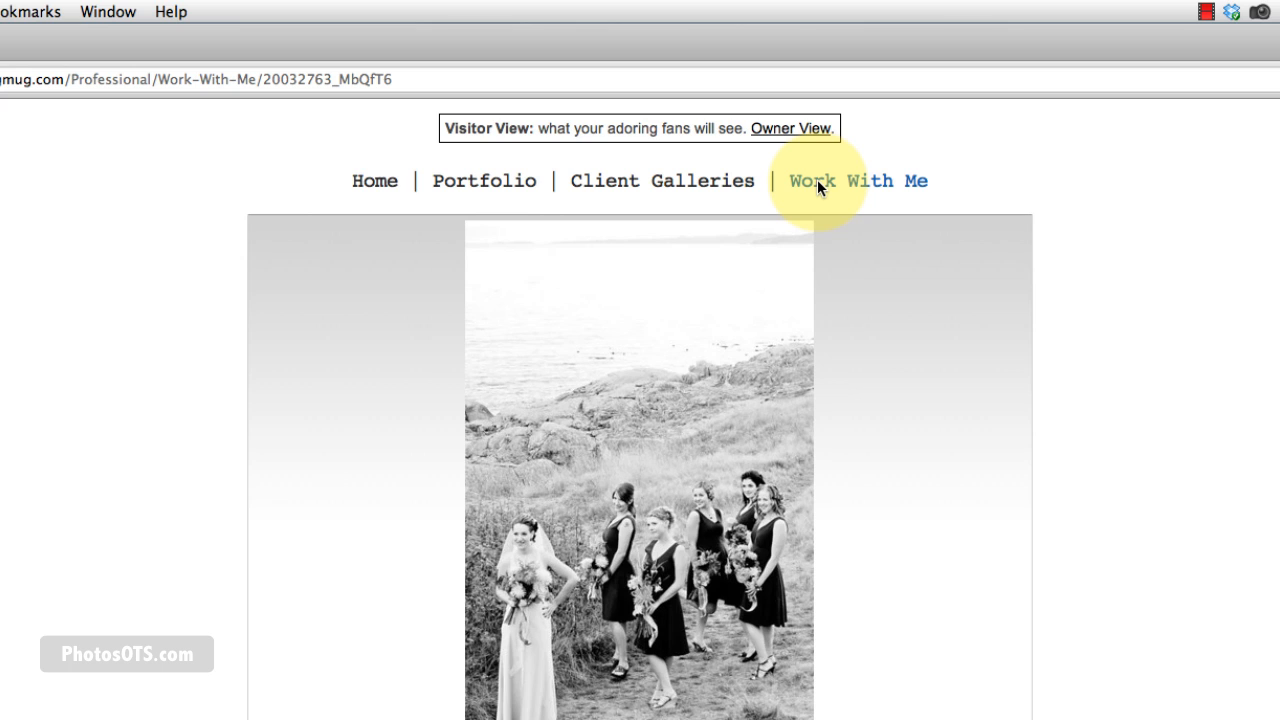
left_click(856, 180)
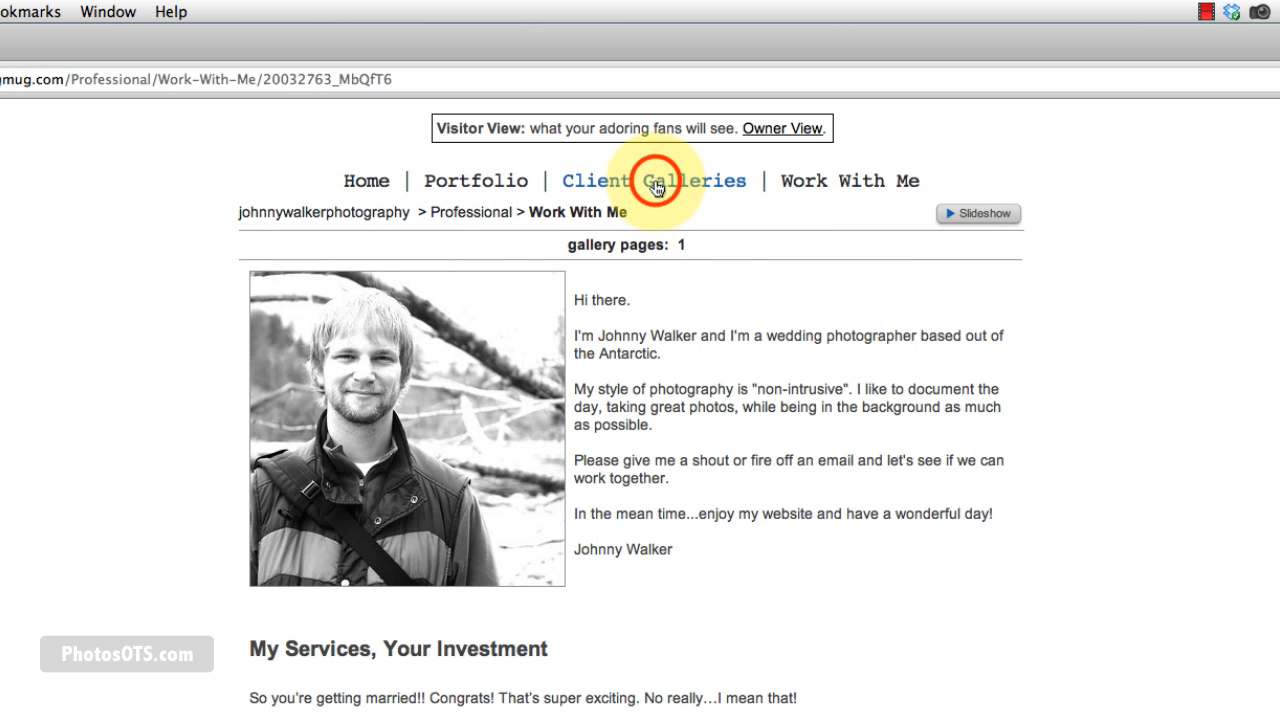
left_click(654, 180)
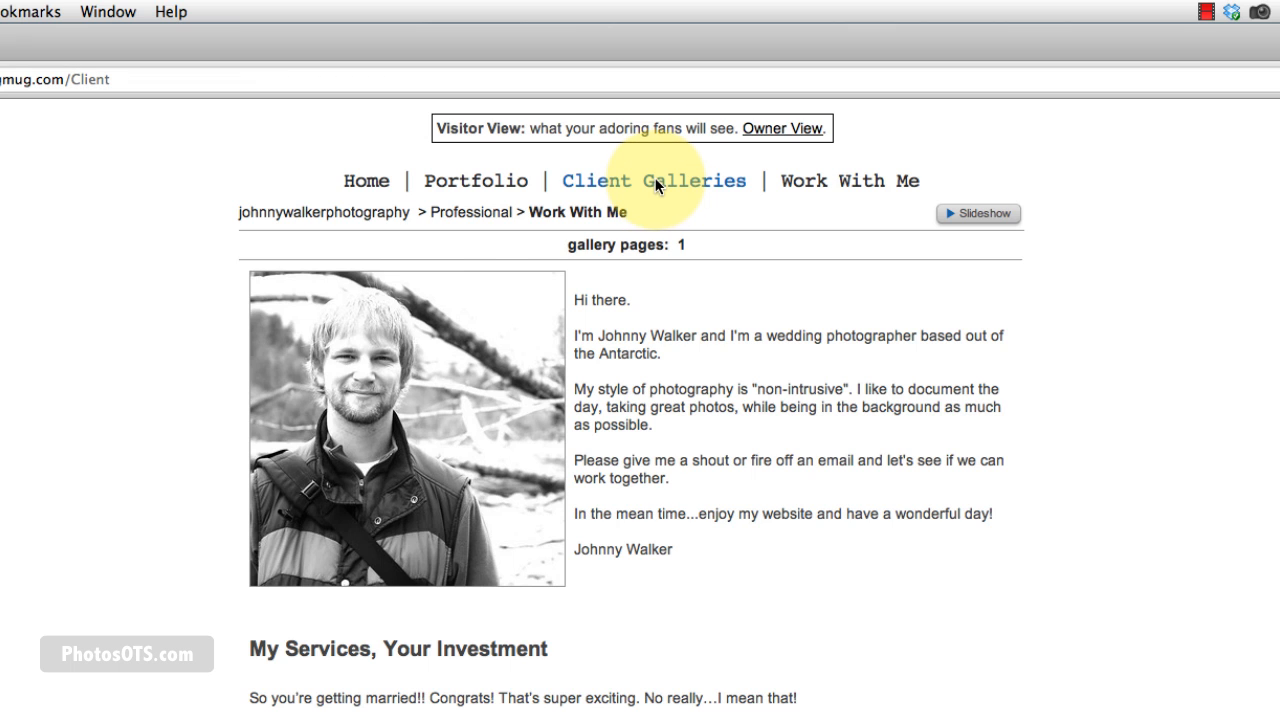
left_click(652, 180)
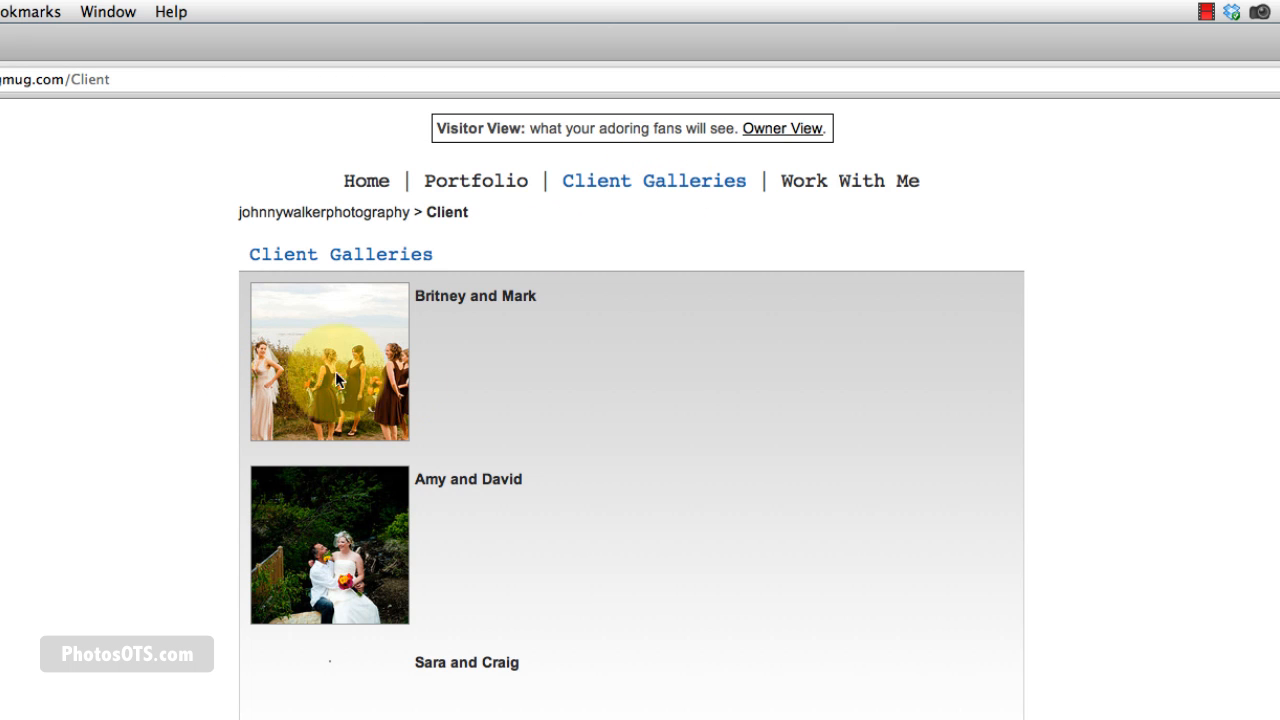
mouse_move(586, 388)
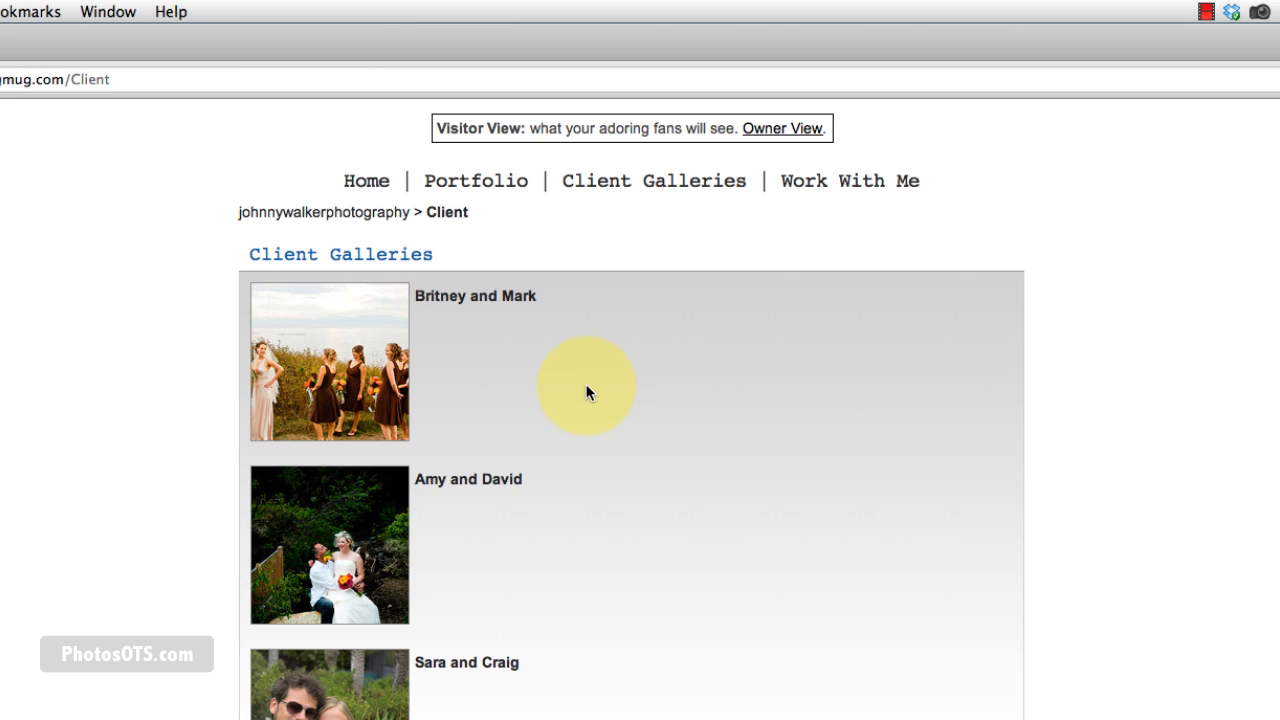
View the Britney and Mark gallery, return to the galleries list, and switch back to Owner View.
left_click(328, 362)
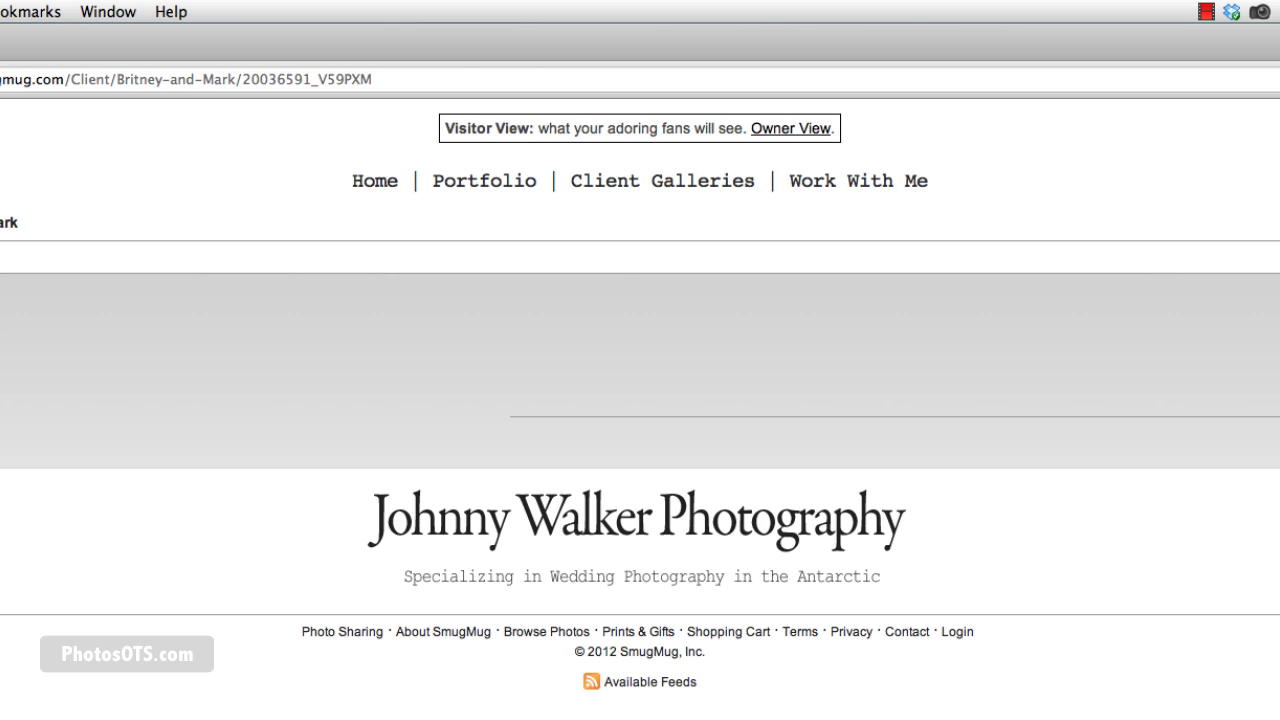
left_click(662, 180)
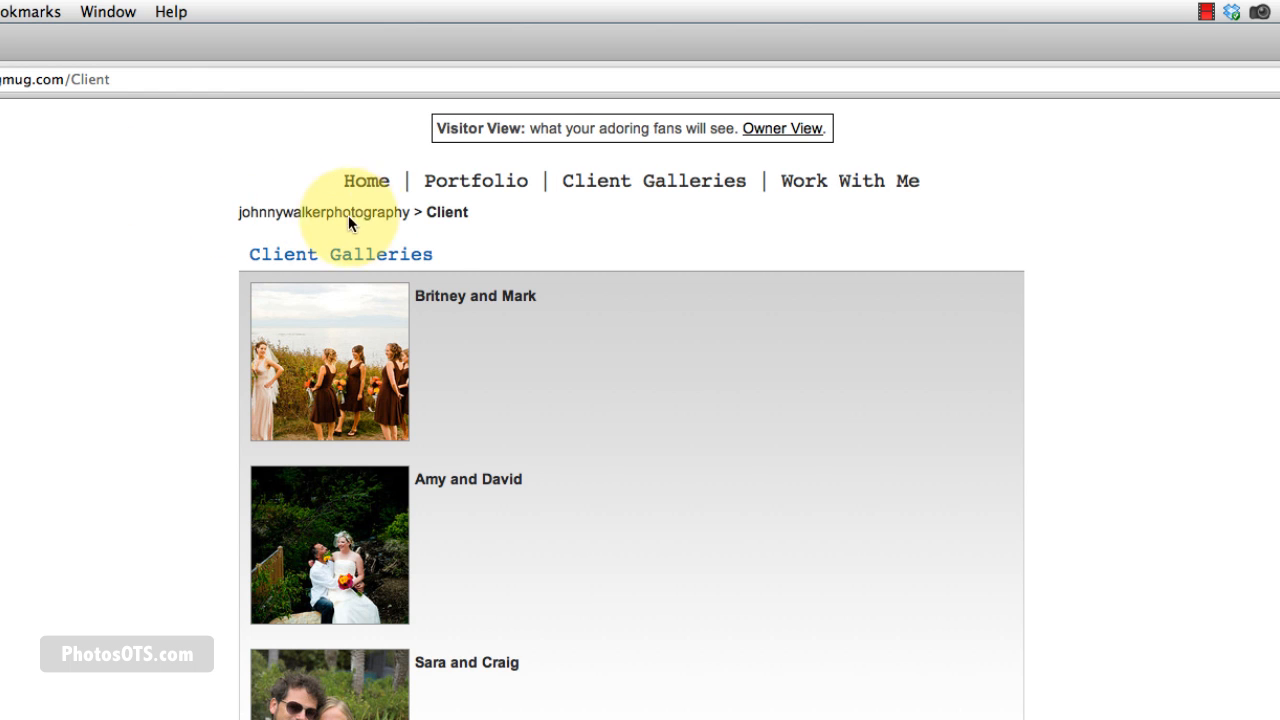
mouse_move(644, 208)
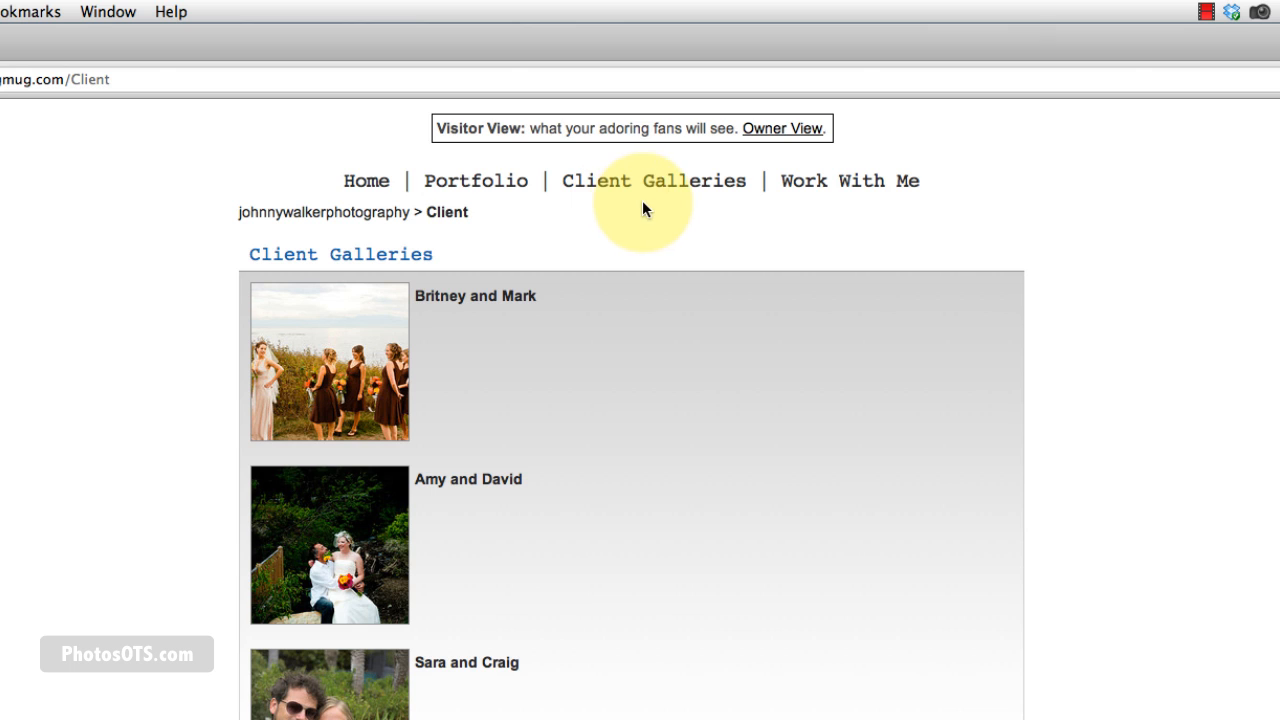
mouse_move(804, 128)
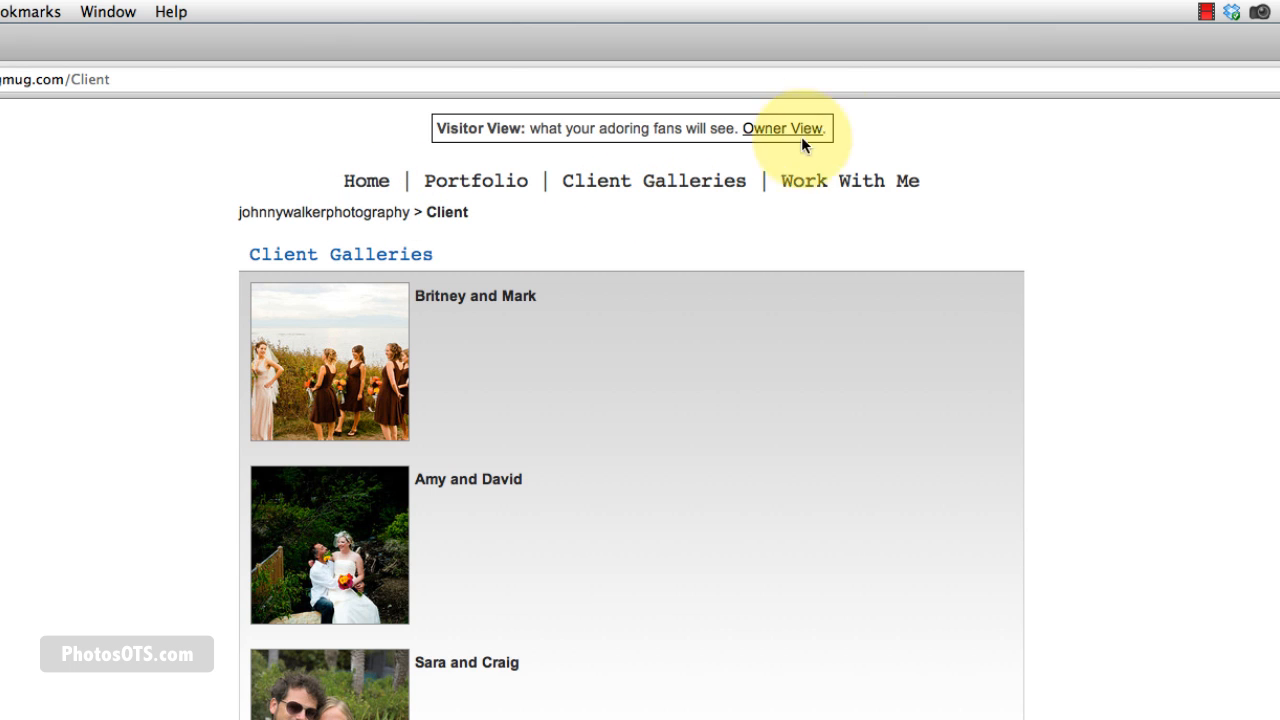
left_click(782, 128)
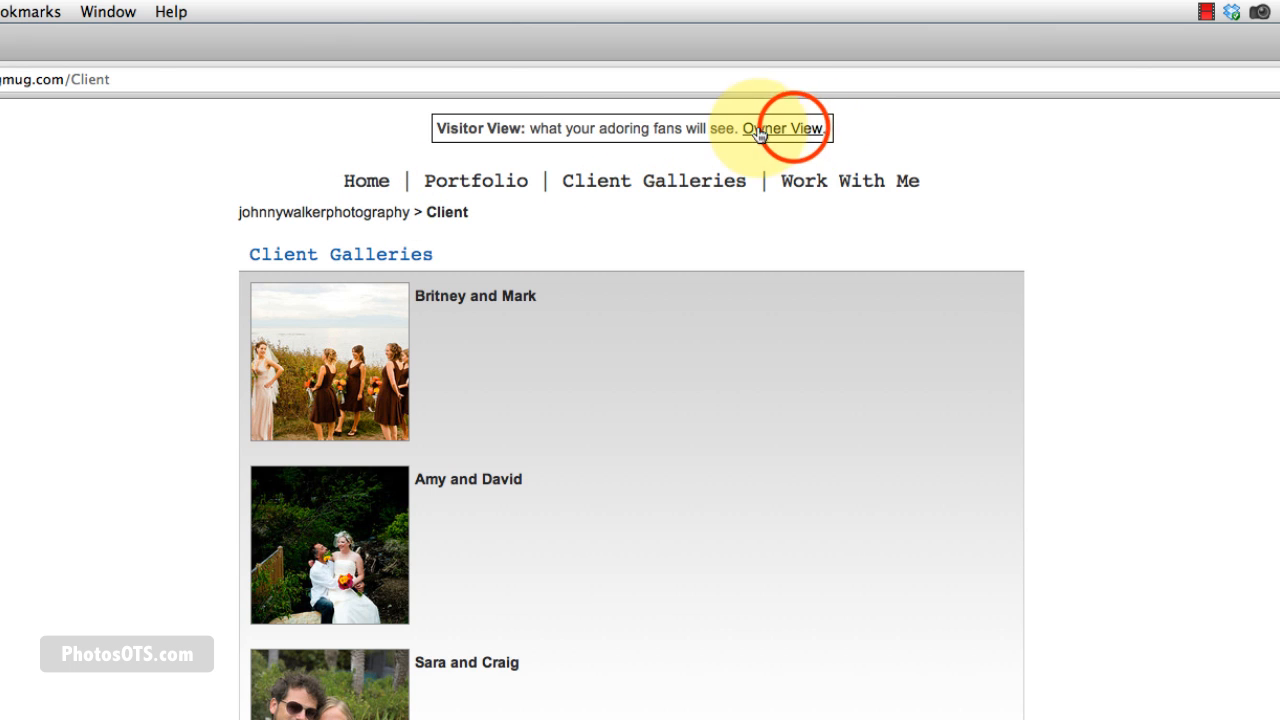
left_click(780, 128)
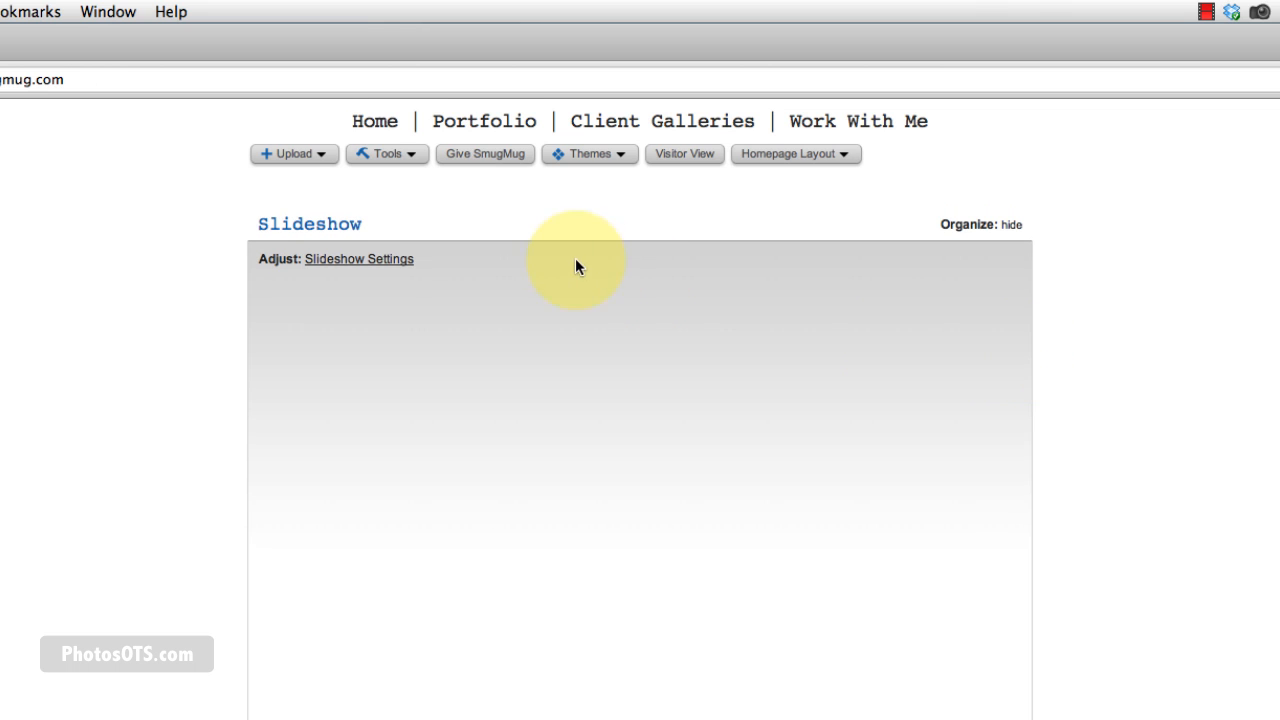
In Tools > Easy Customizer, set the SmugMug Footer to Show Mini SmugMug Footer.
left_click(388, 152)
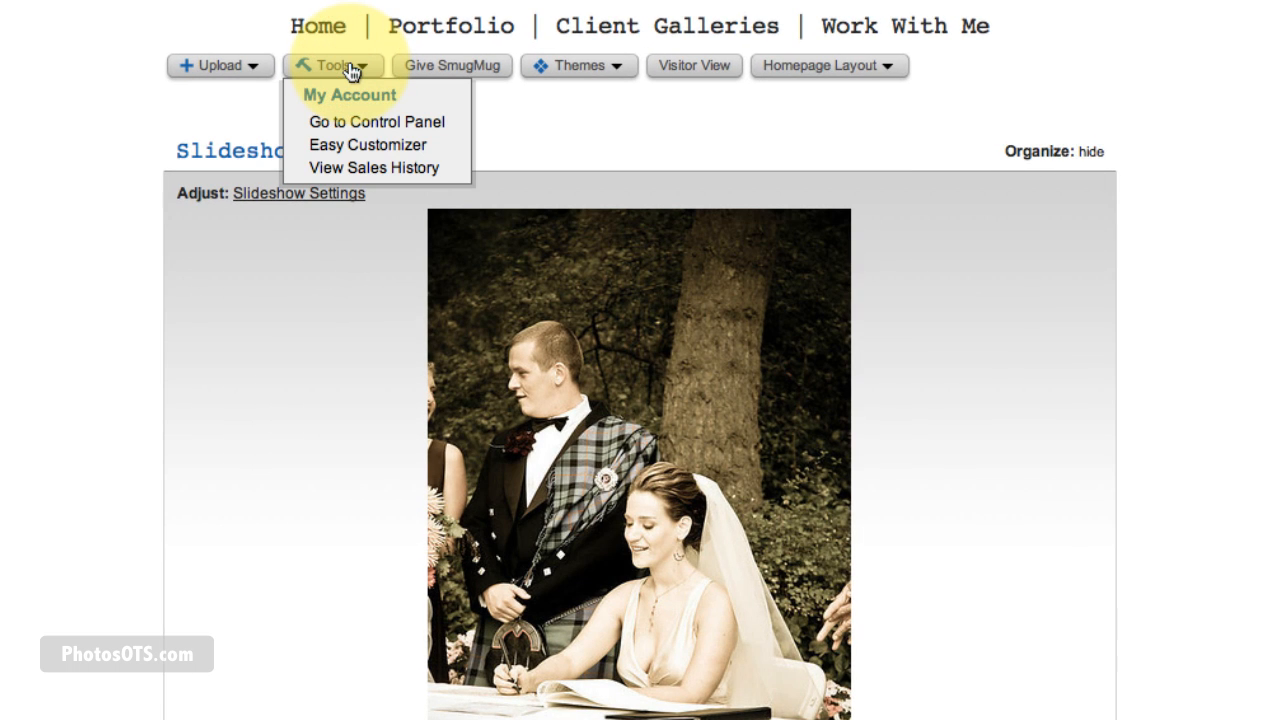
mouse_move(368, 144)
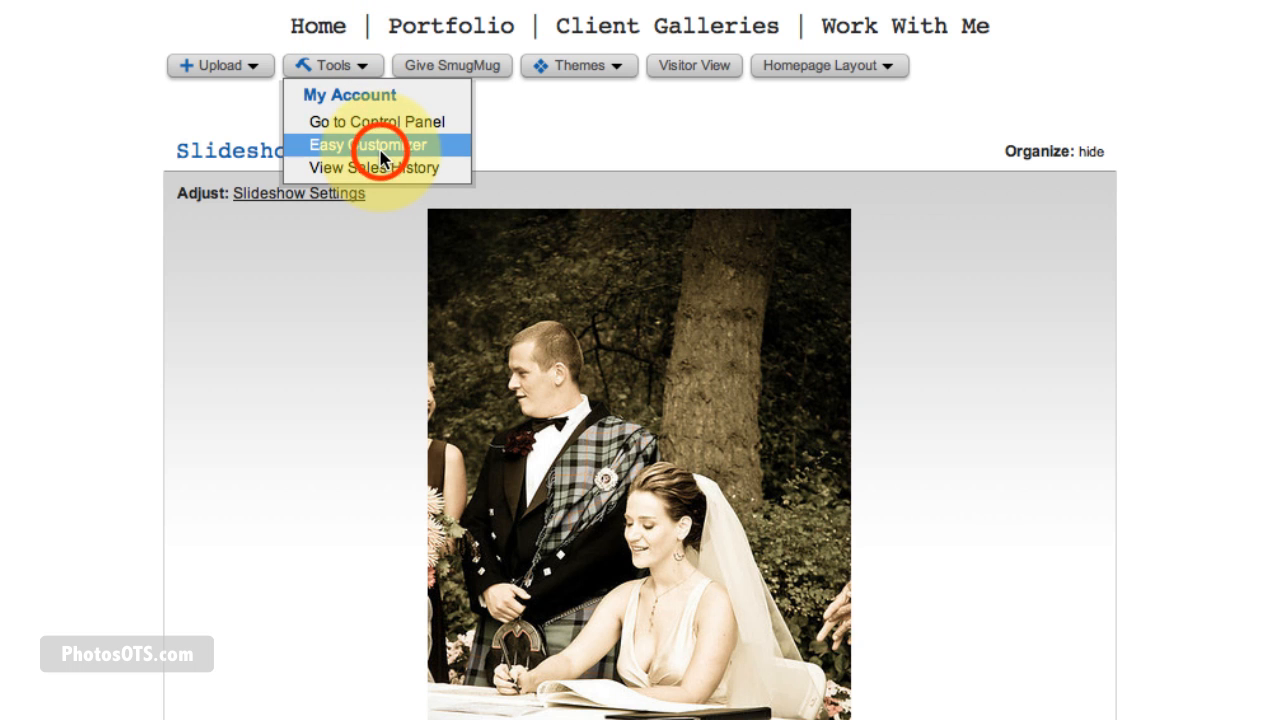
left_click(372, 144)
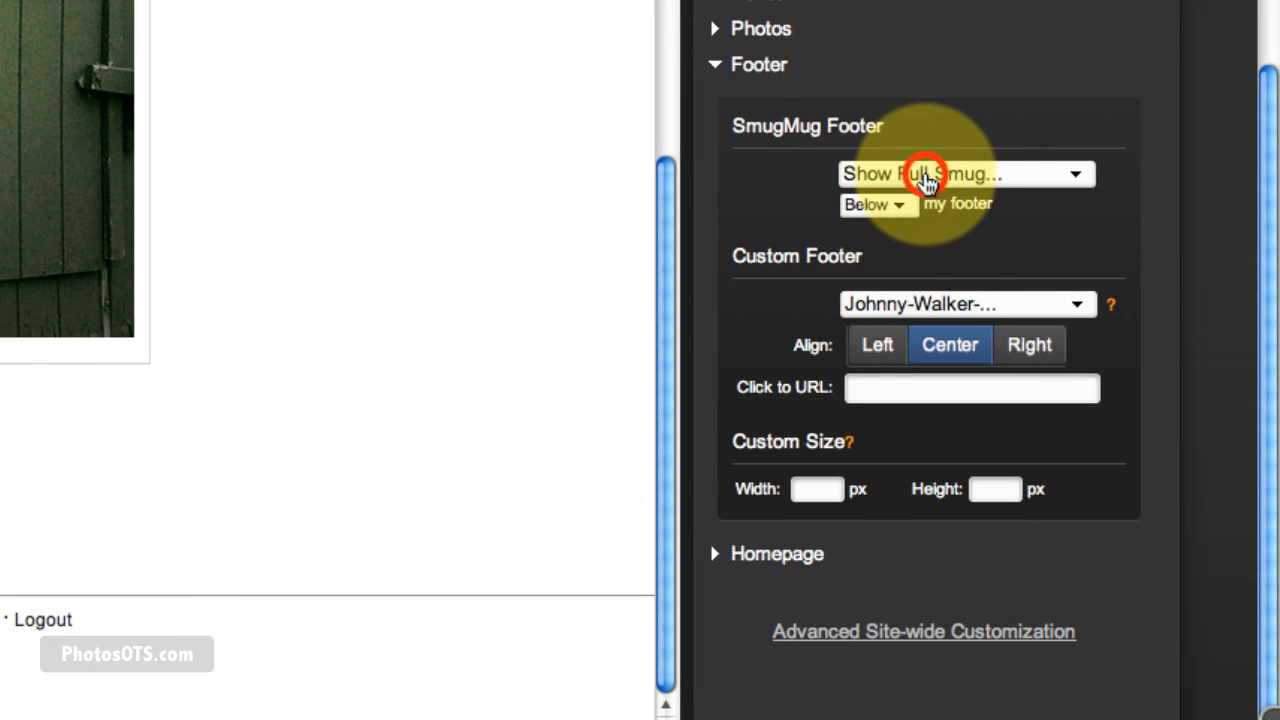
left_click(964, 172)
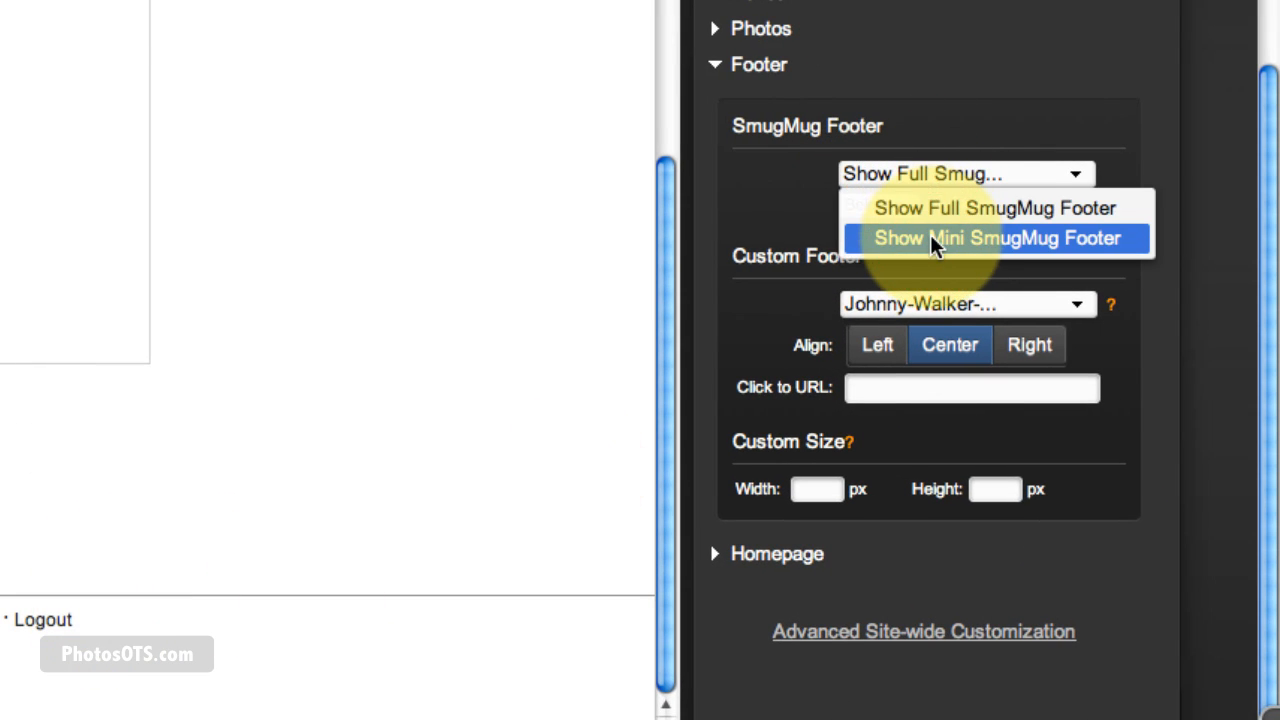
left_click(996, 238)
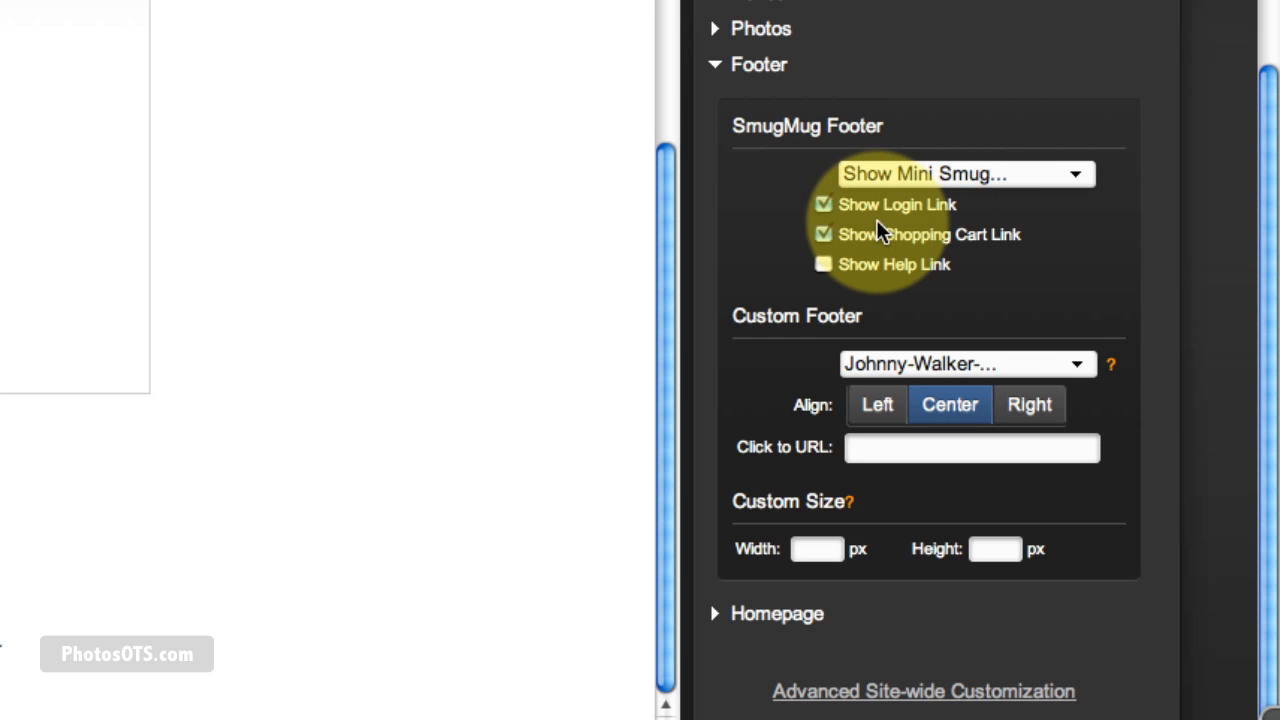
Keep the footer login link shown and enable the help link.
left_click(824, 204)
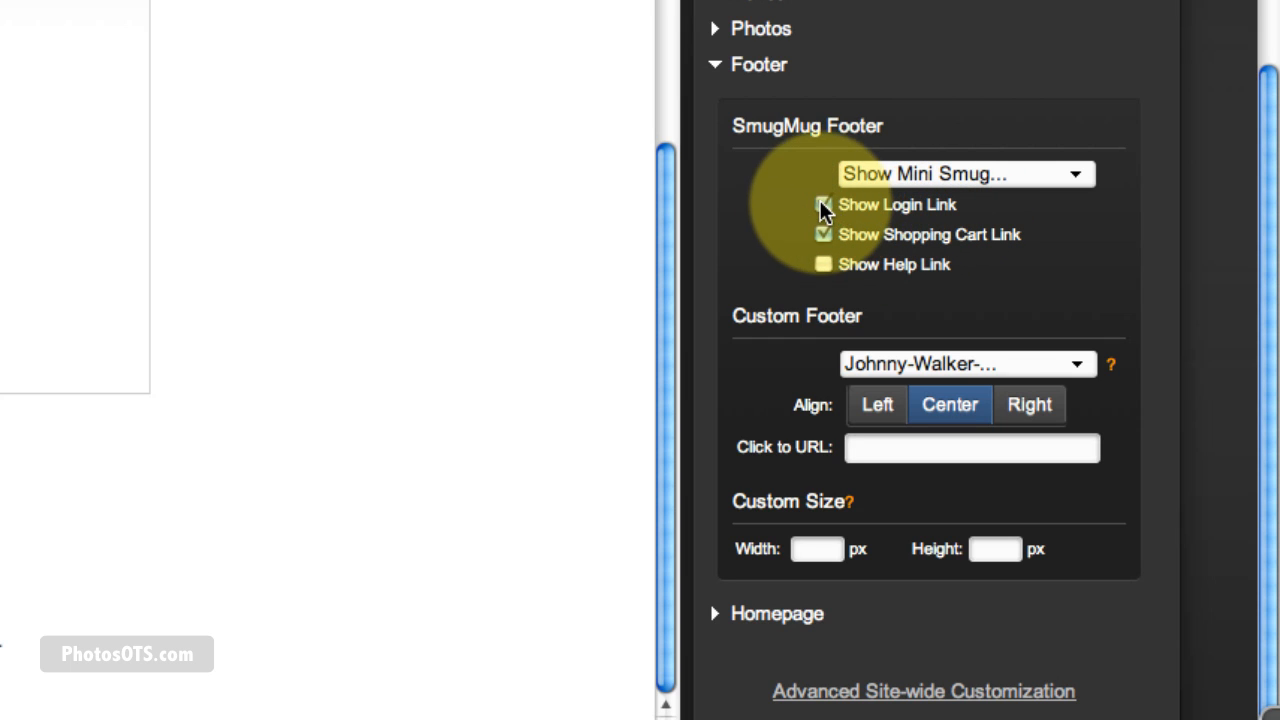
left_click(824, 204)
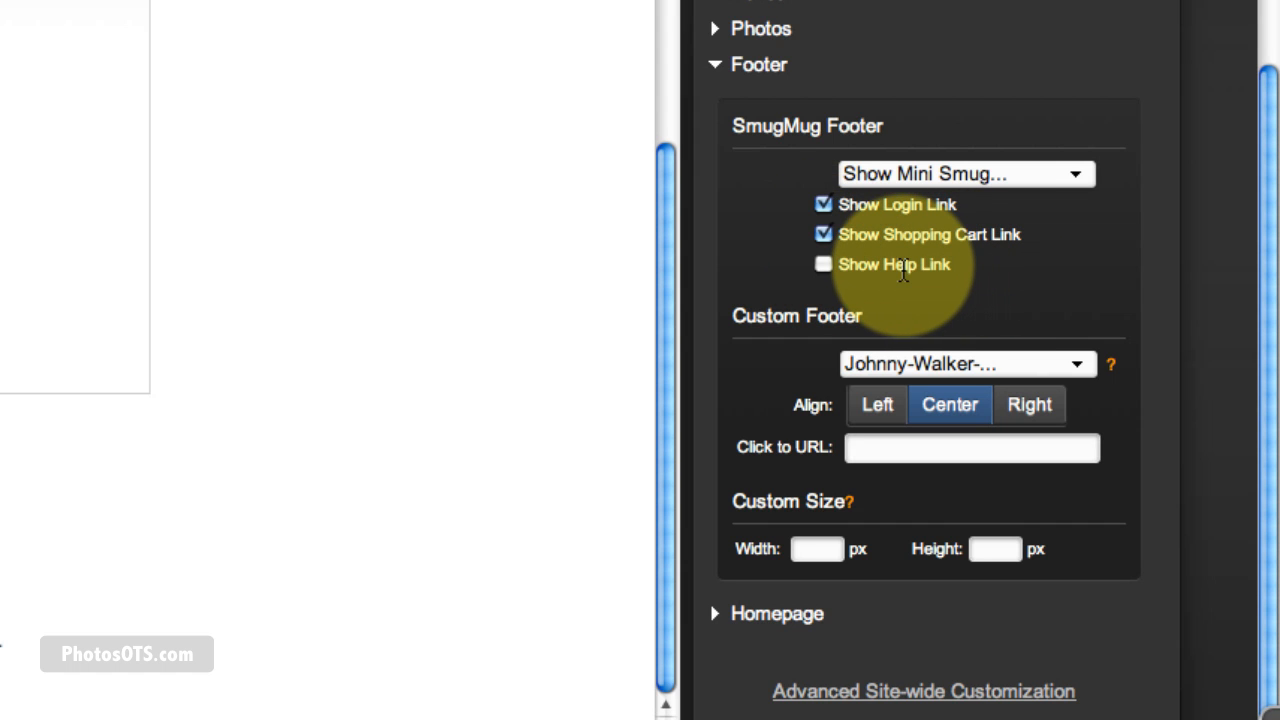
left_click(824, 264)
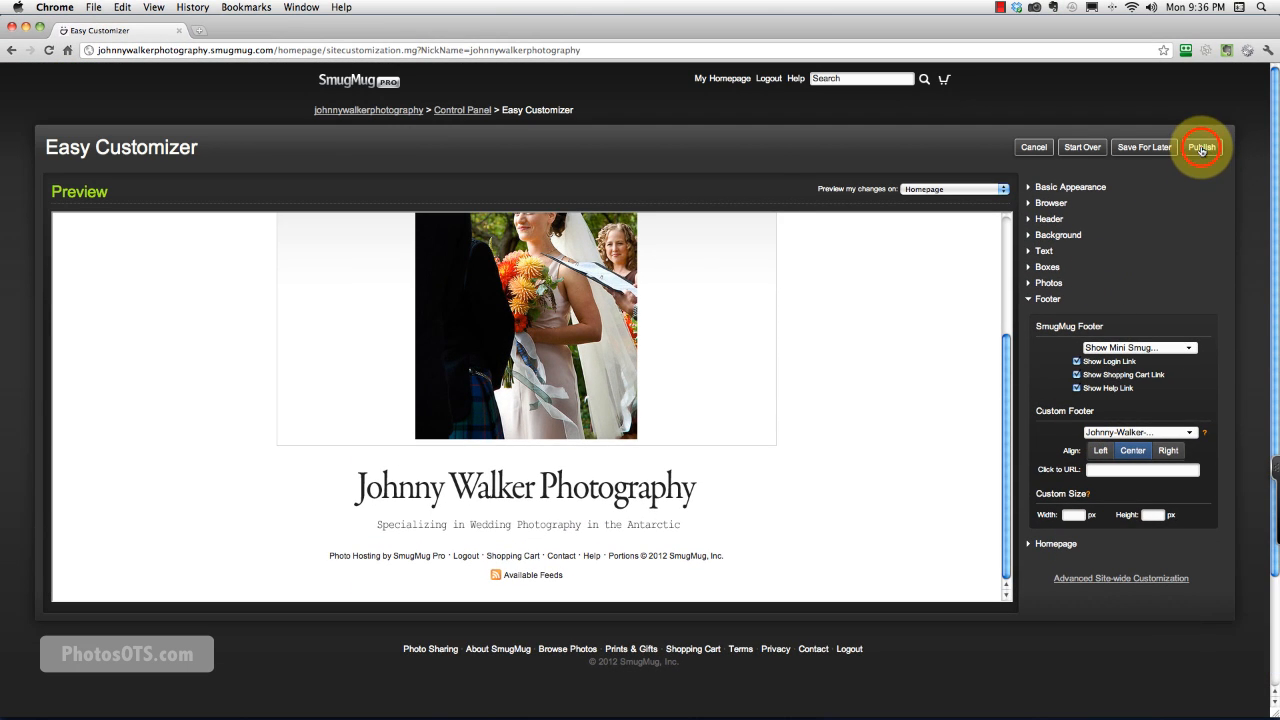
Publish the footer change and go to Advanced Site-wide Customization's CSS box.
left_click(1200, 148)
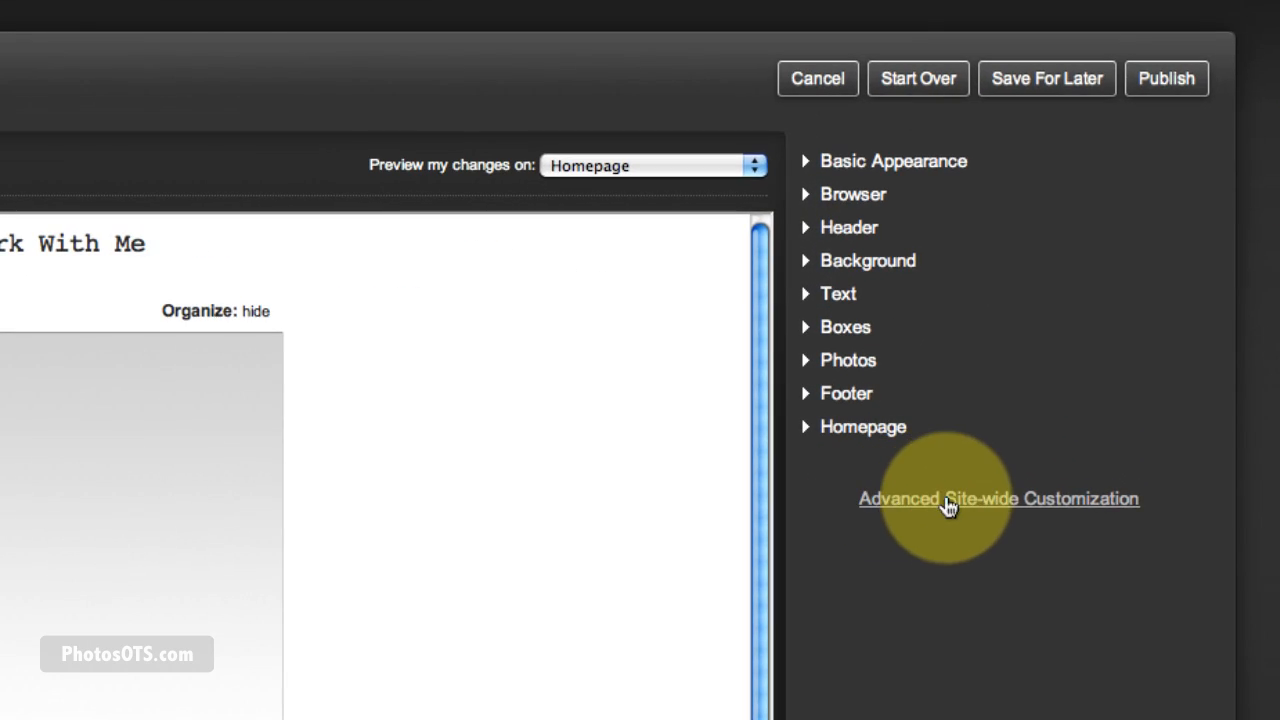
left_click(996, 498)
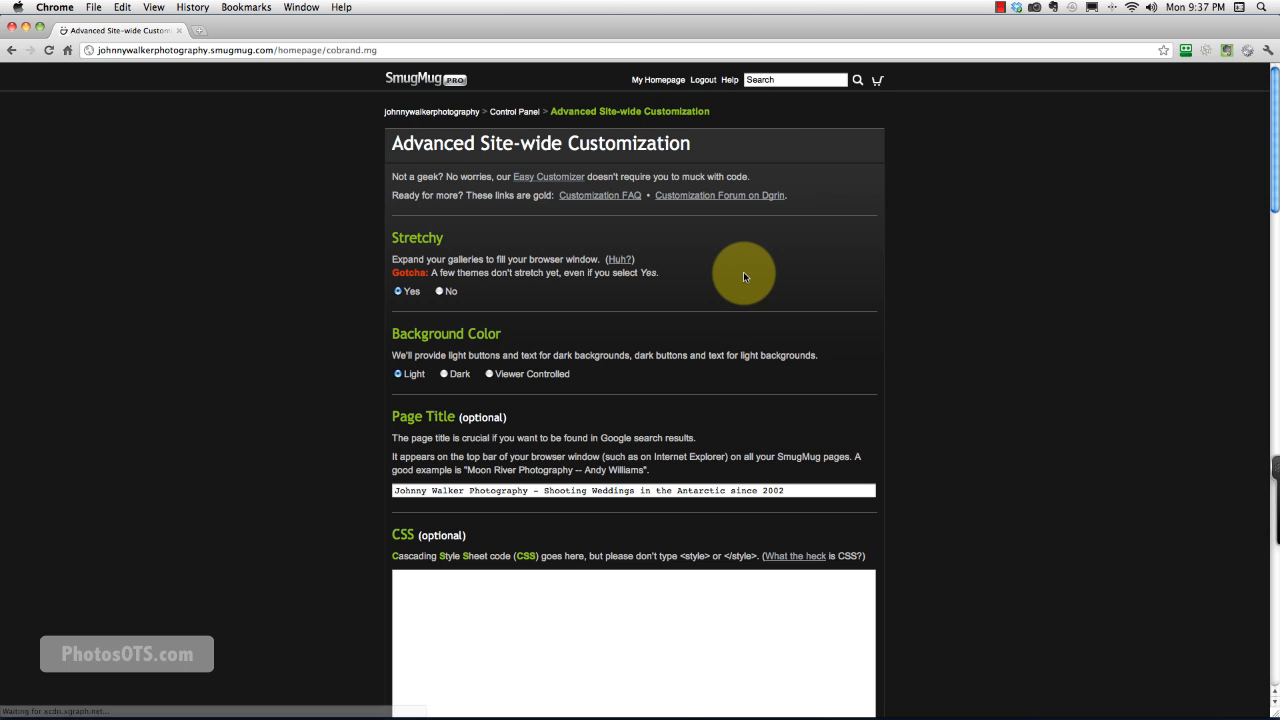
mouse_move(340, 336)
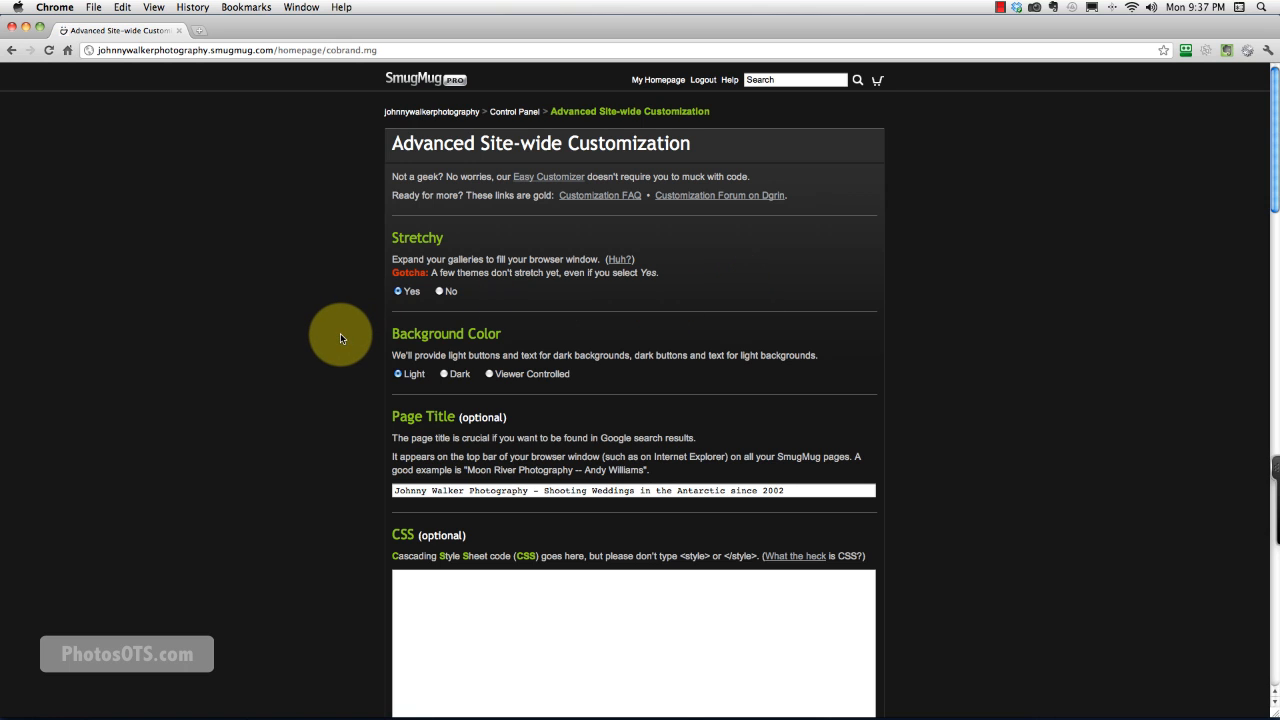
scroll("down", 3)
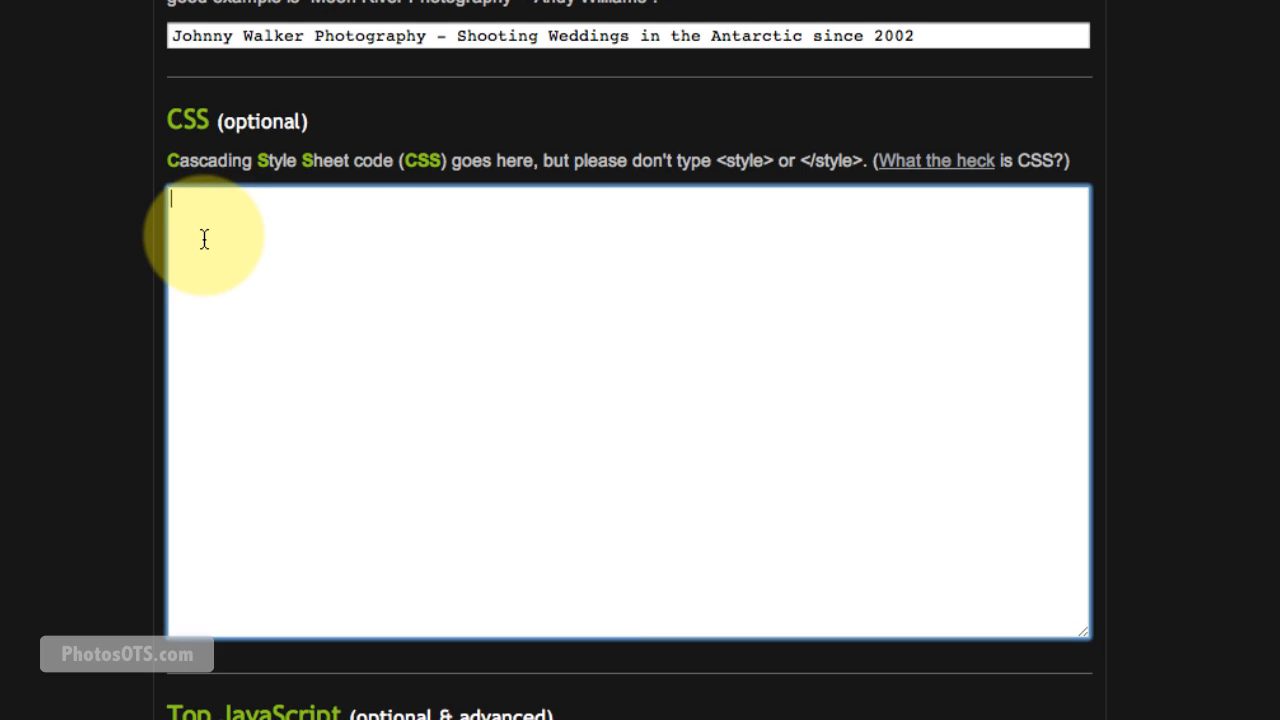
mouse_move(380, 238)
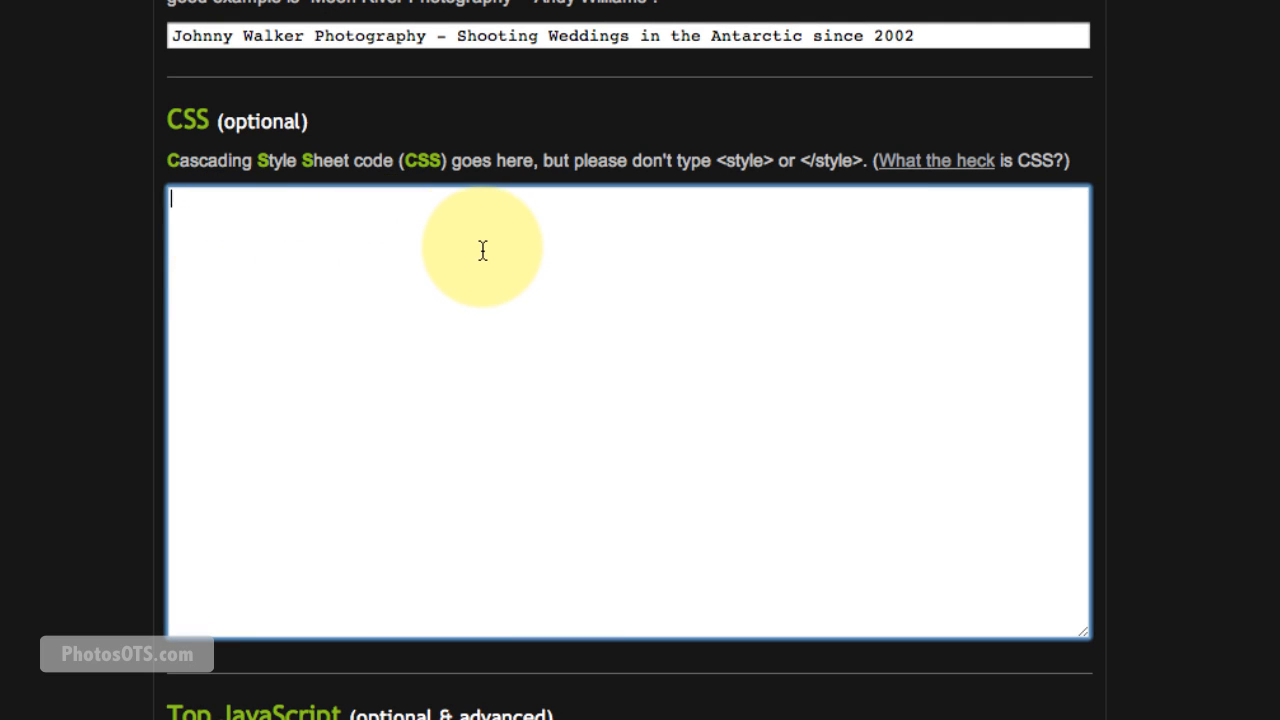
mouse_move(490, 248)
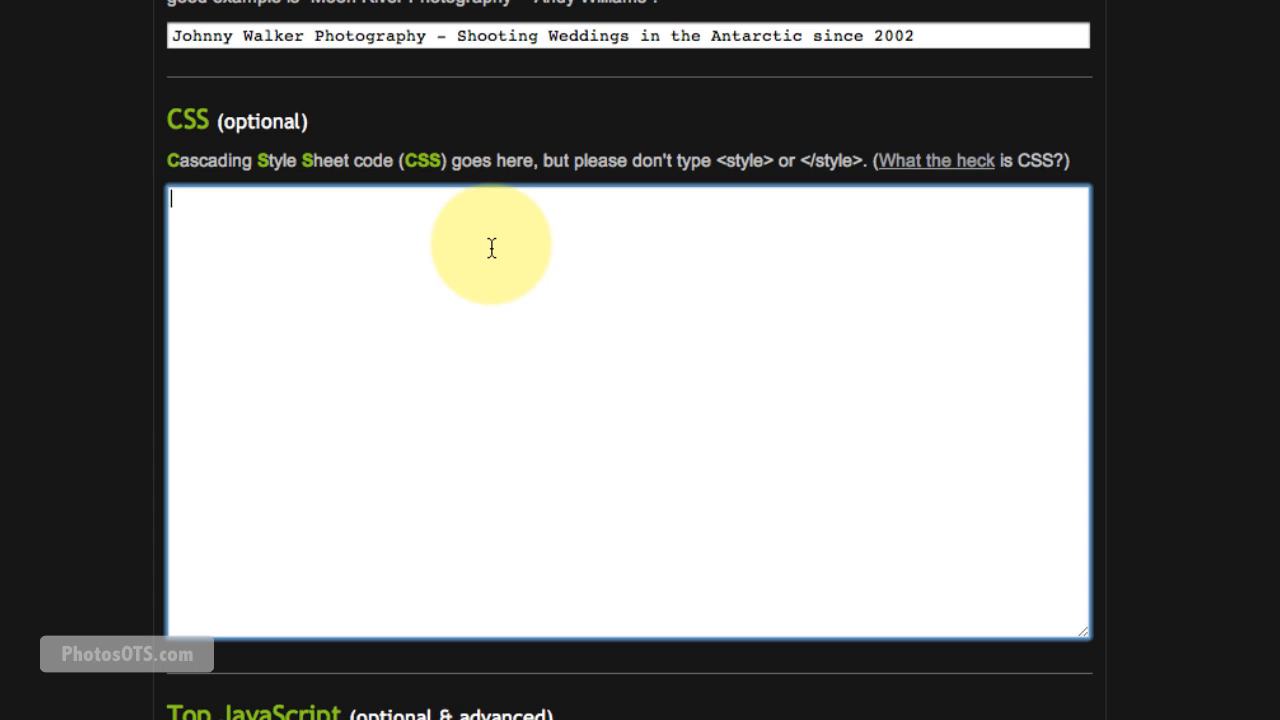
mouse_move(136, 368)
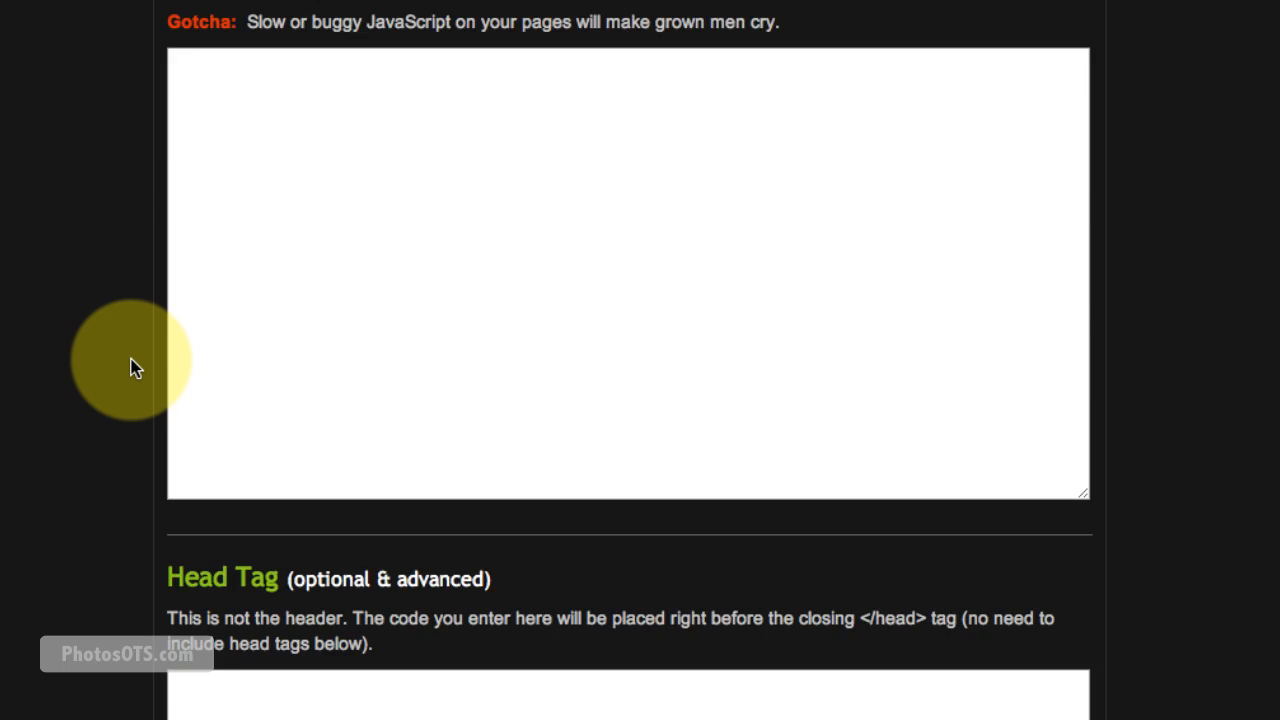
scroll("down", 3)
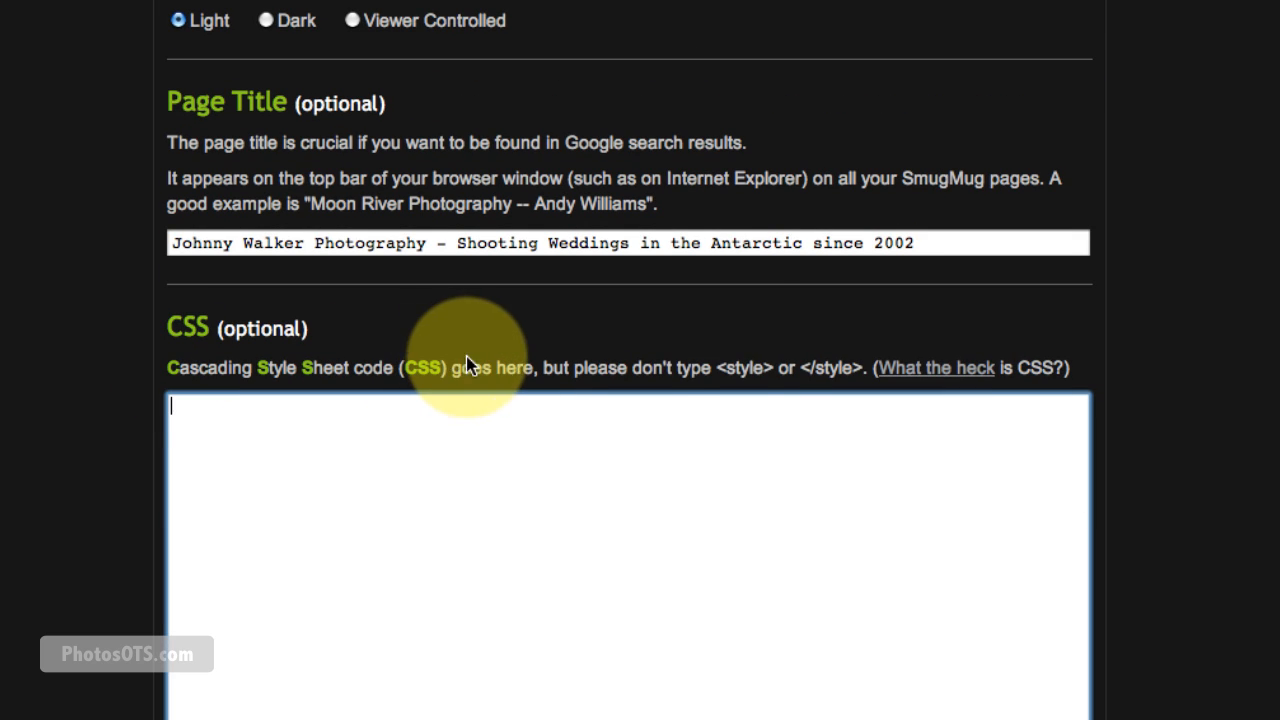
mouse_move(912, 378)
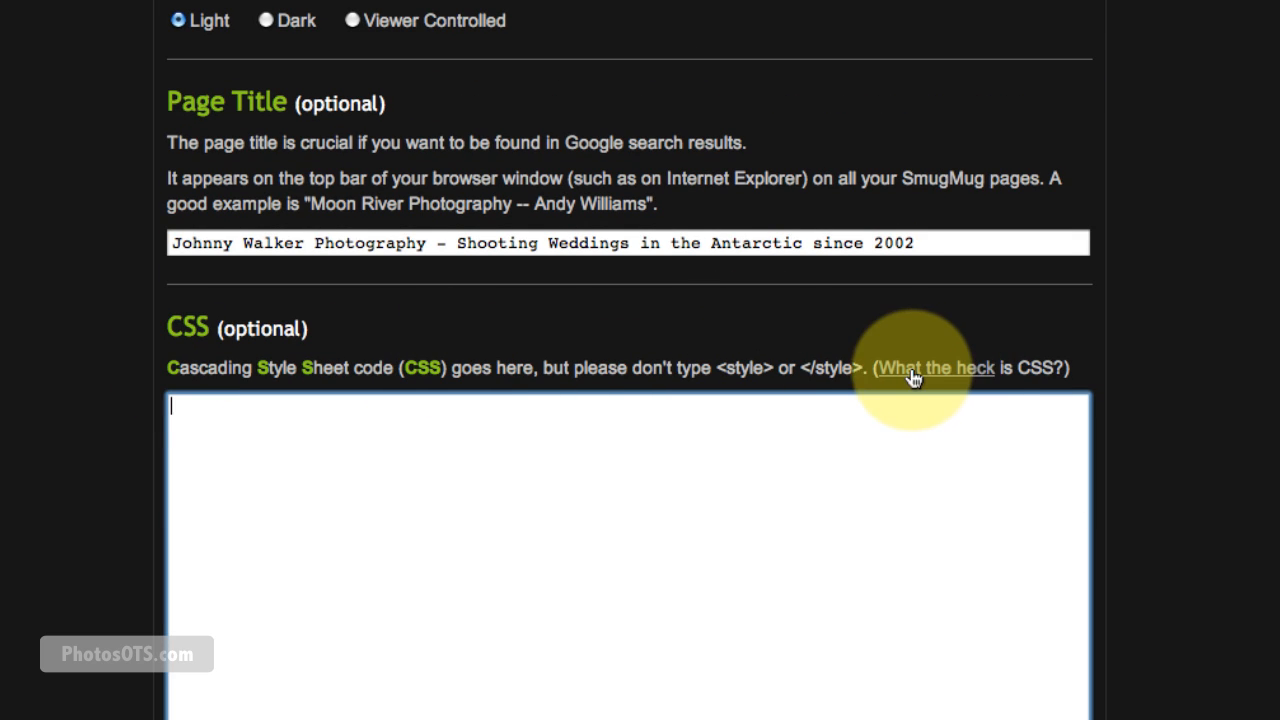
mouse_move(390, 376)
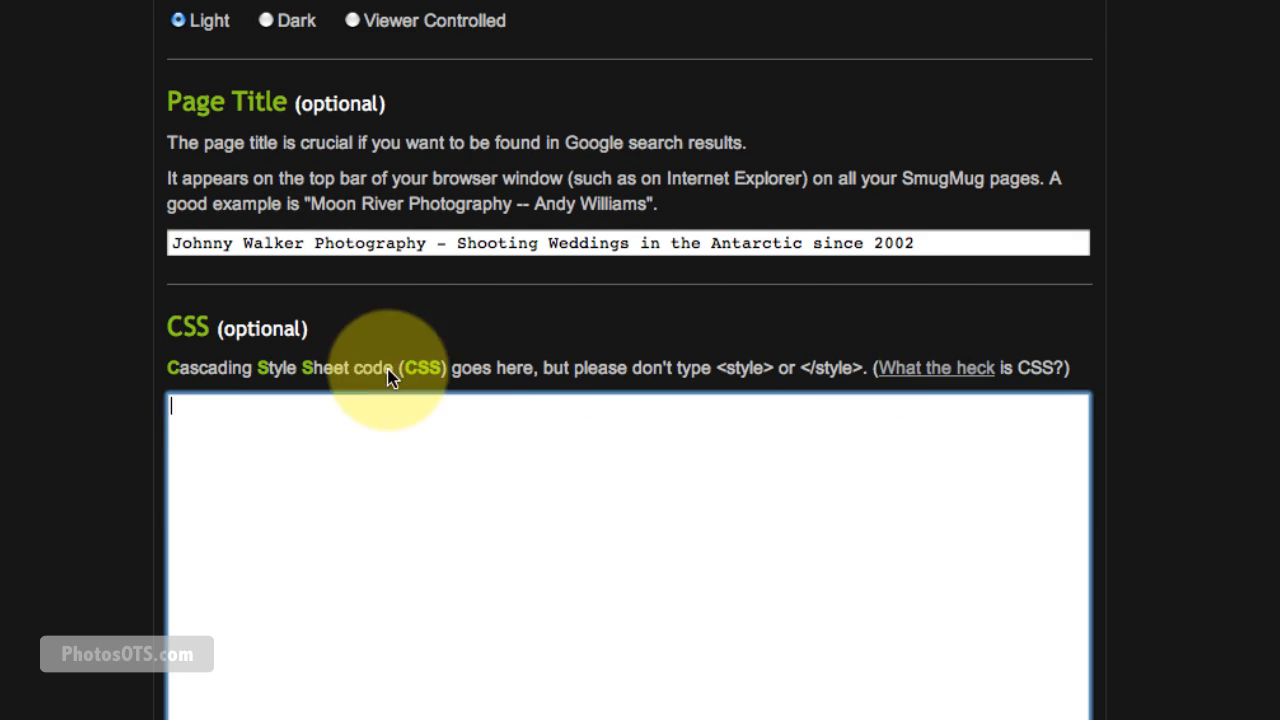
mouse_move(936, 368)
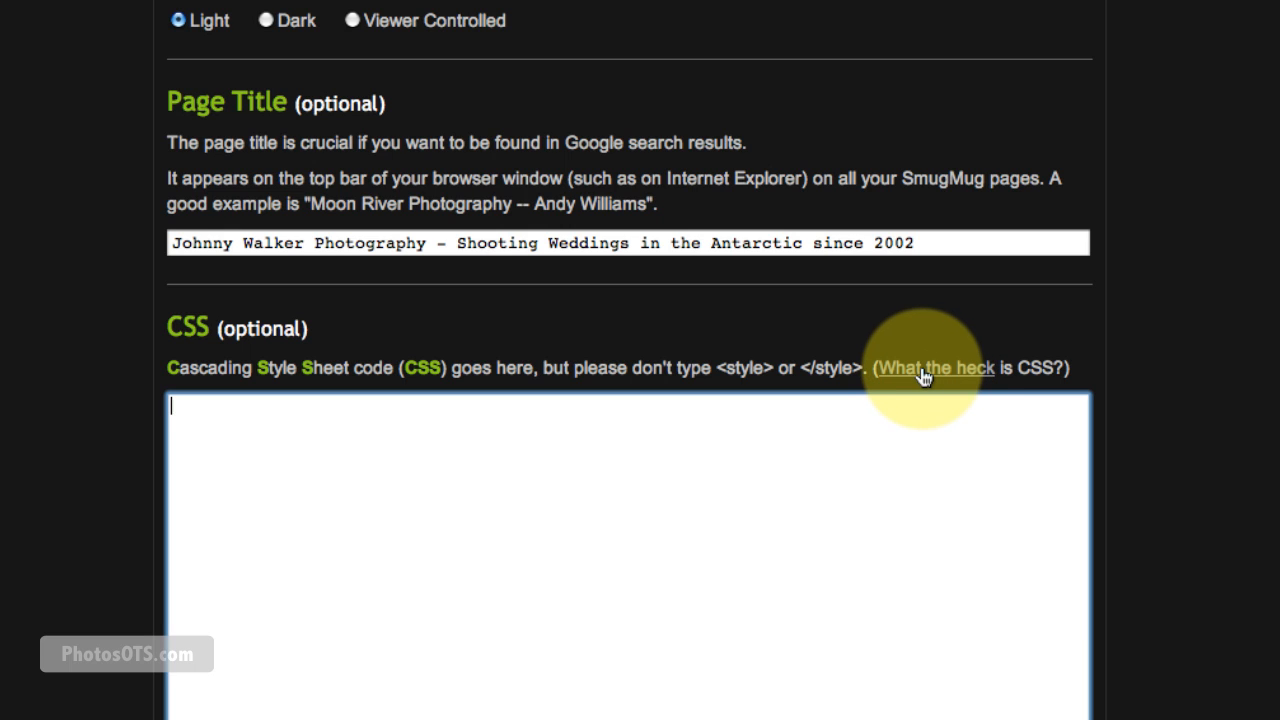
Read the 'What the heck is CSS?' help article on custom CSS.
left_click(936, 368)
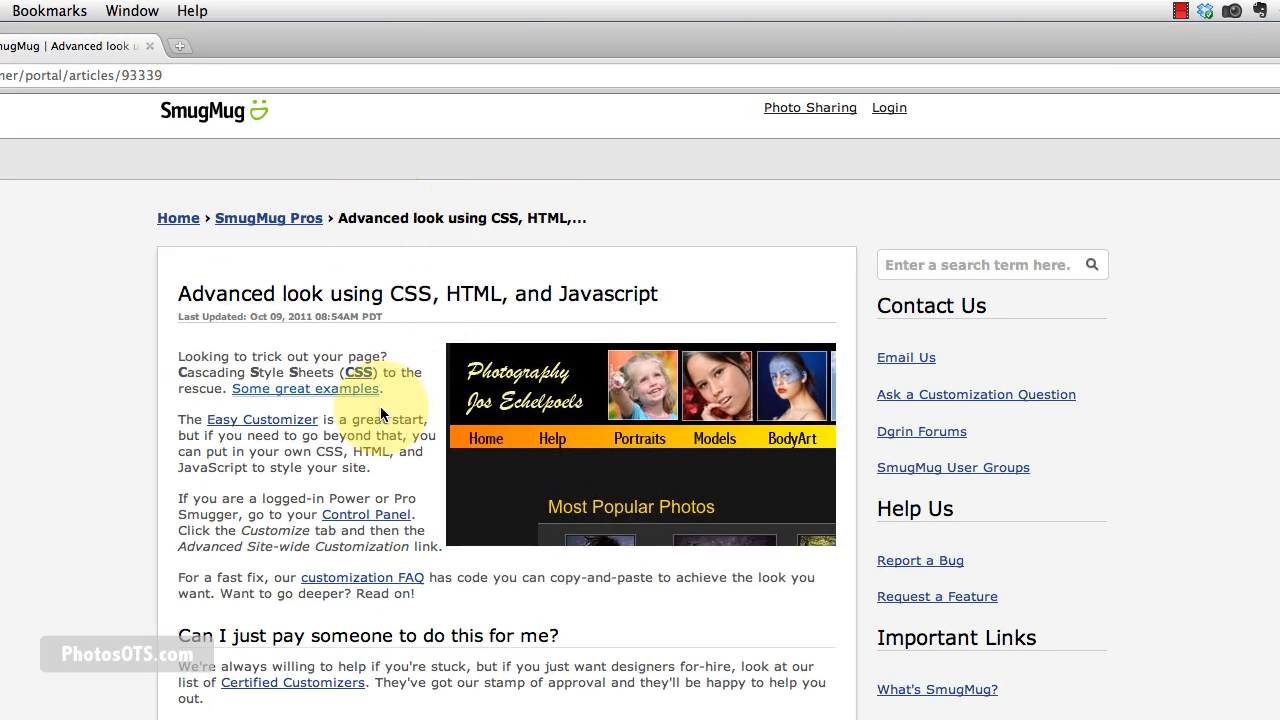
scroll("down", 3)
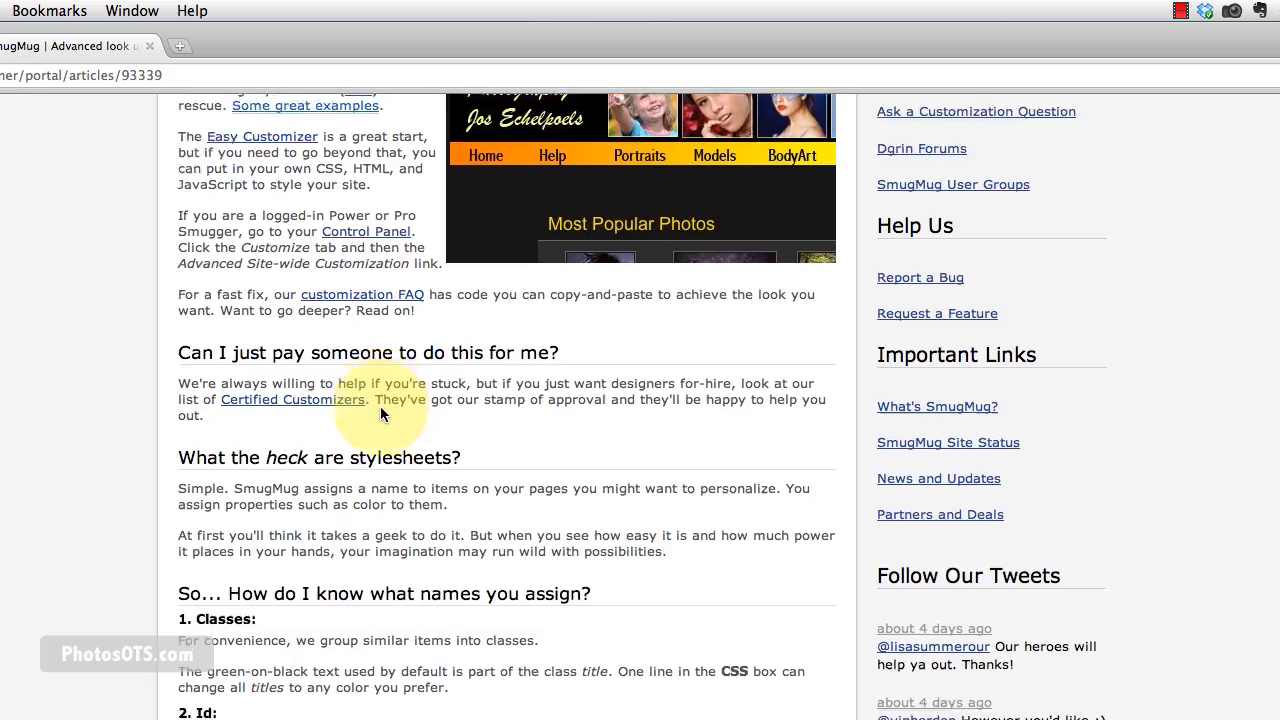
scroll("down", 3)
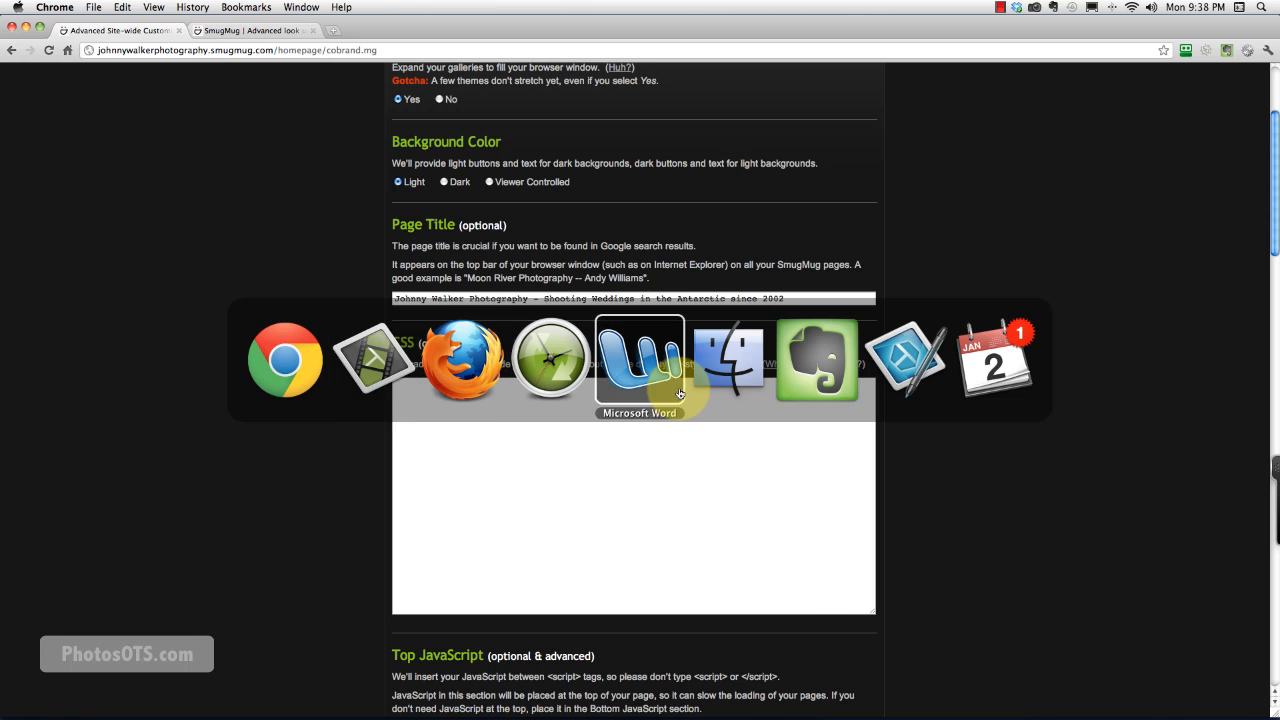
Copy all the CSS rules from CSS.docx in Word, ready to paste into SmugMug.
left_click(640, 360)
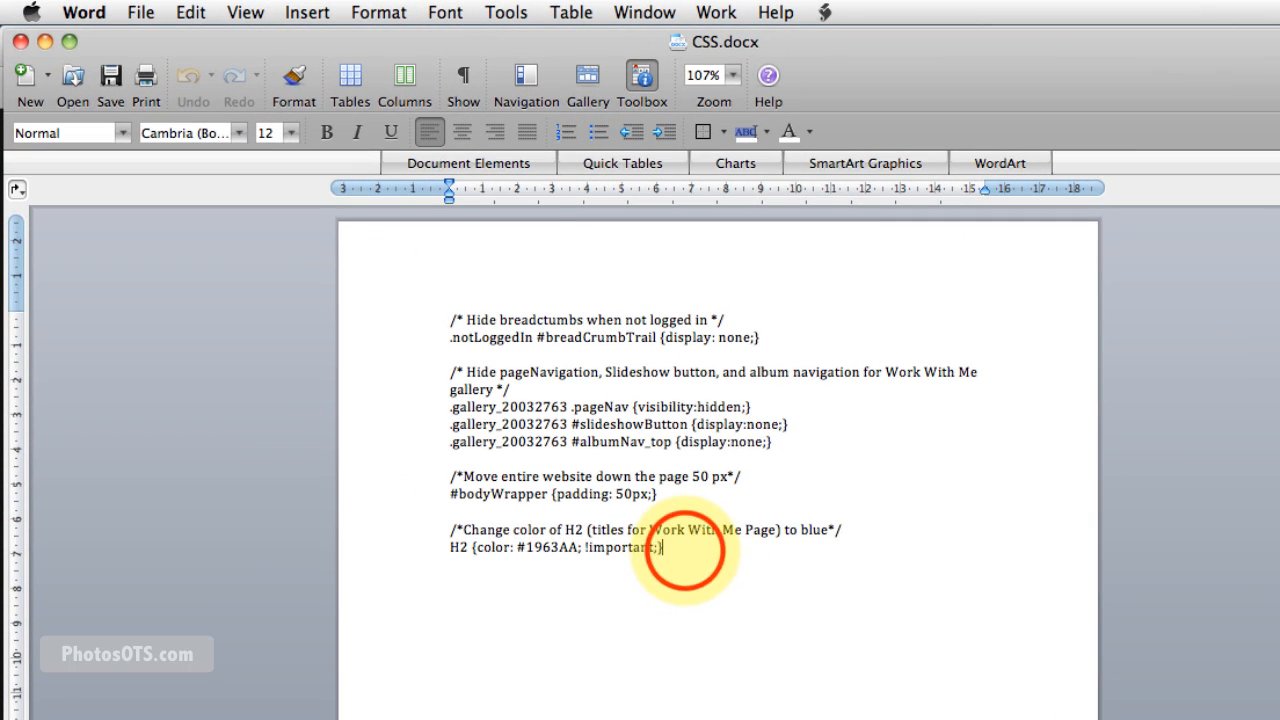
left_click_drag(656, 548, 452, 320)
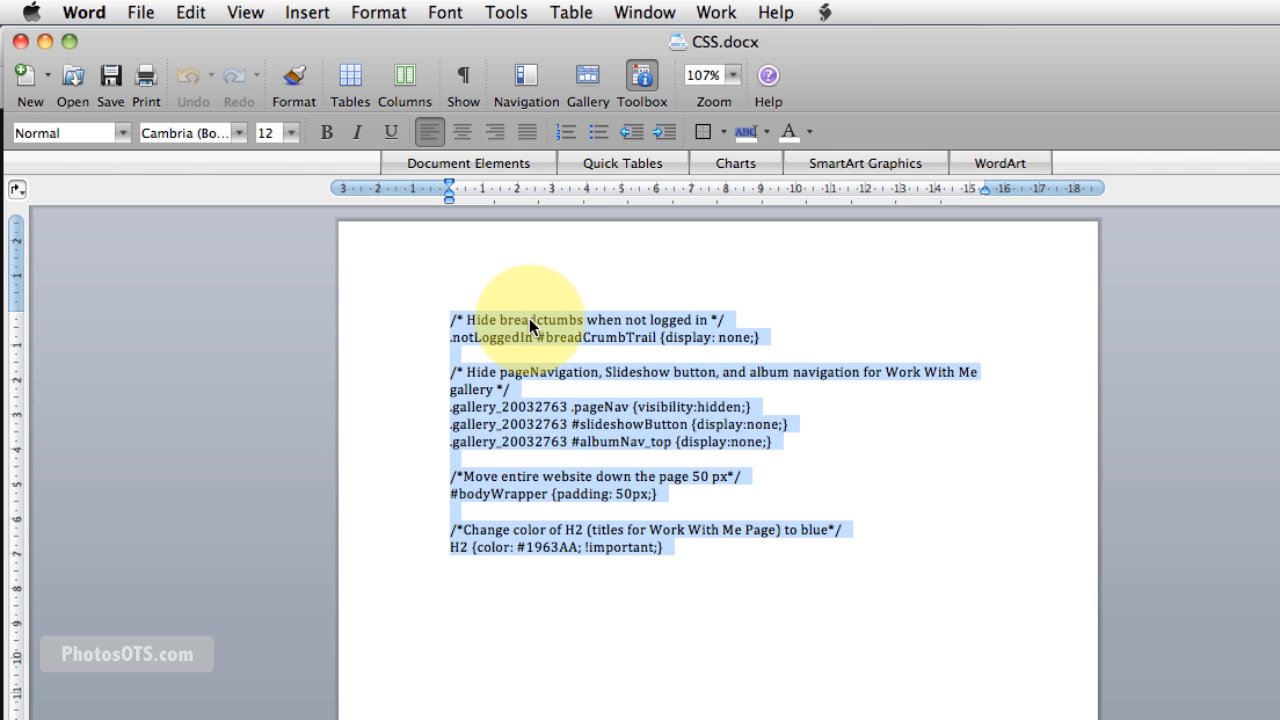
right_click(532, 324)
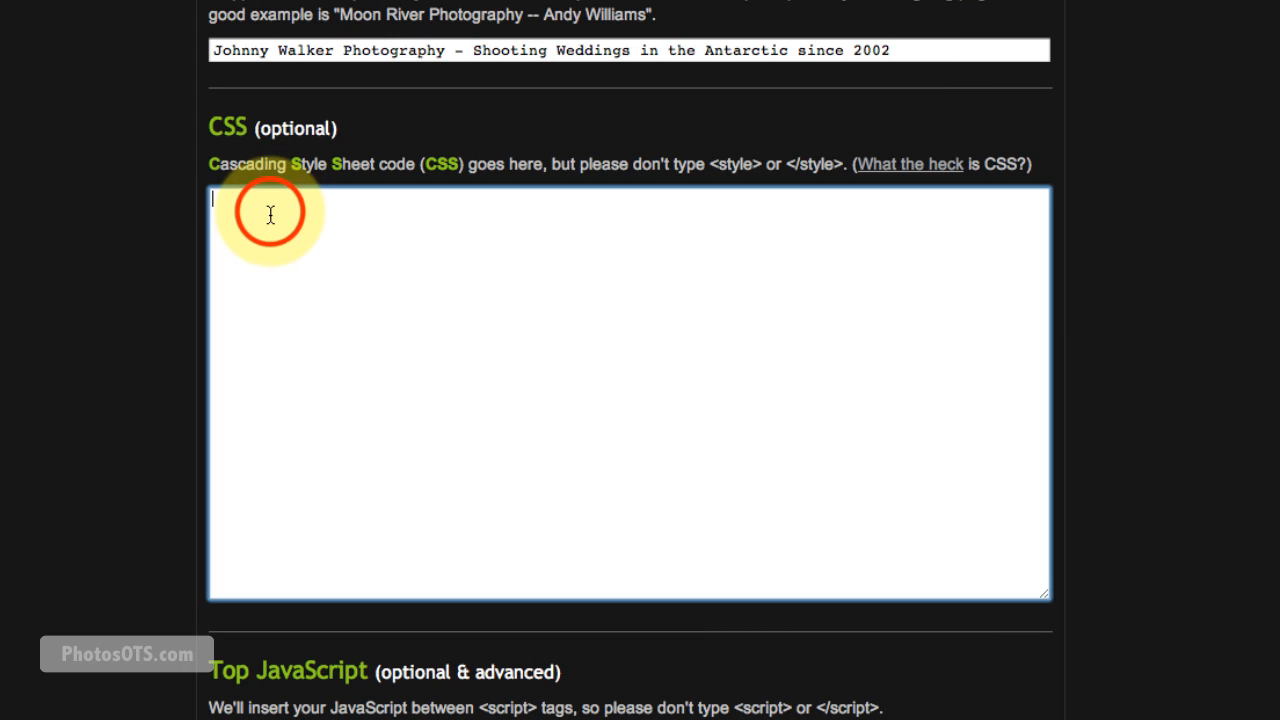
right_click(270, 210)
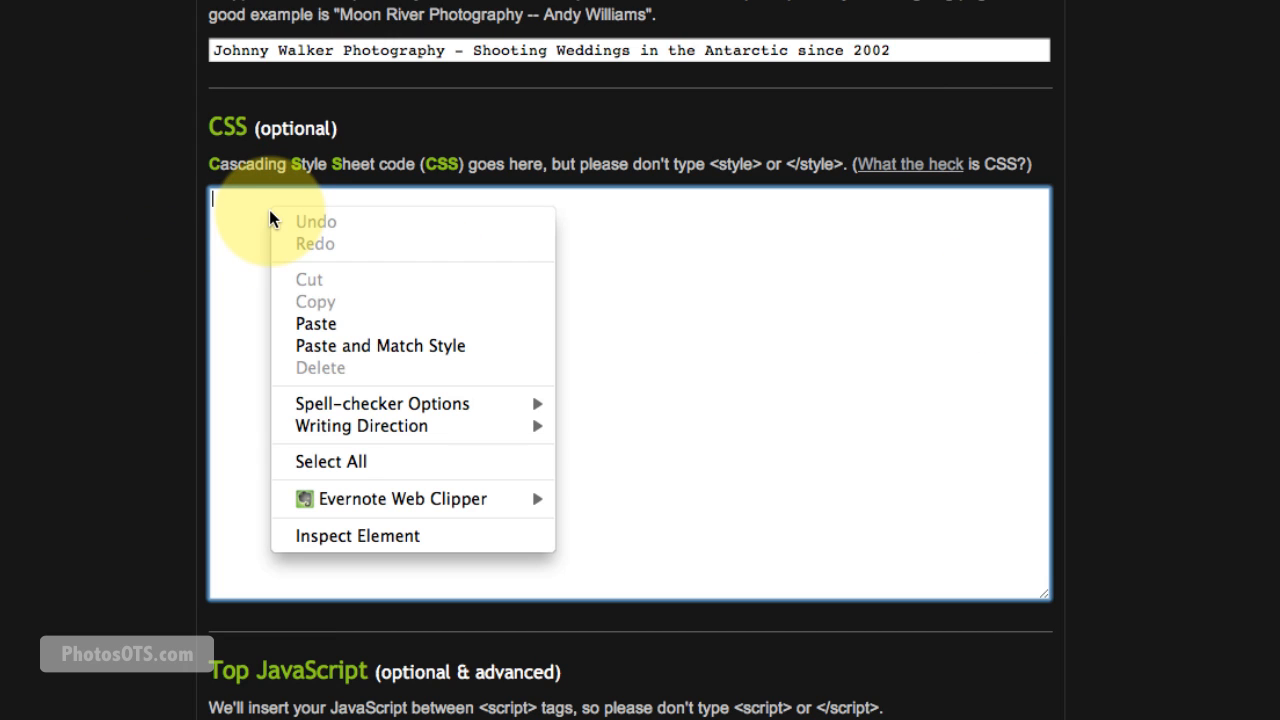
Paste the copied CSS rules into the CSS box and review them.
left_click(316, 324)
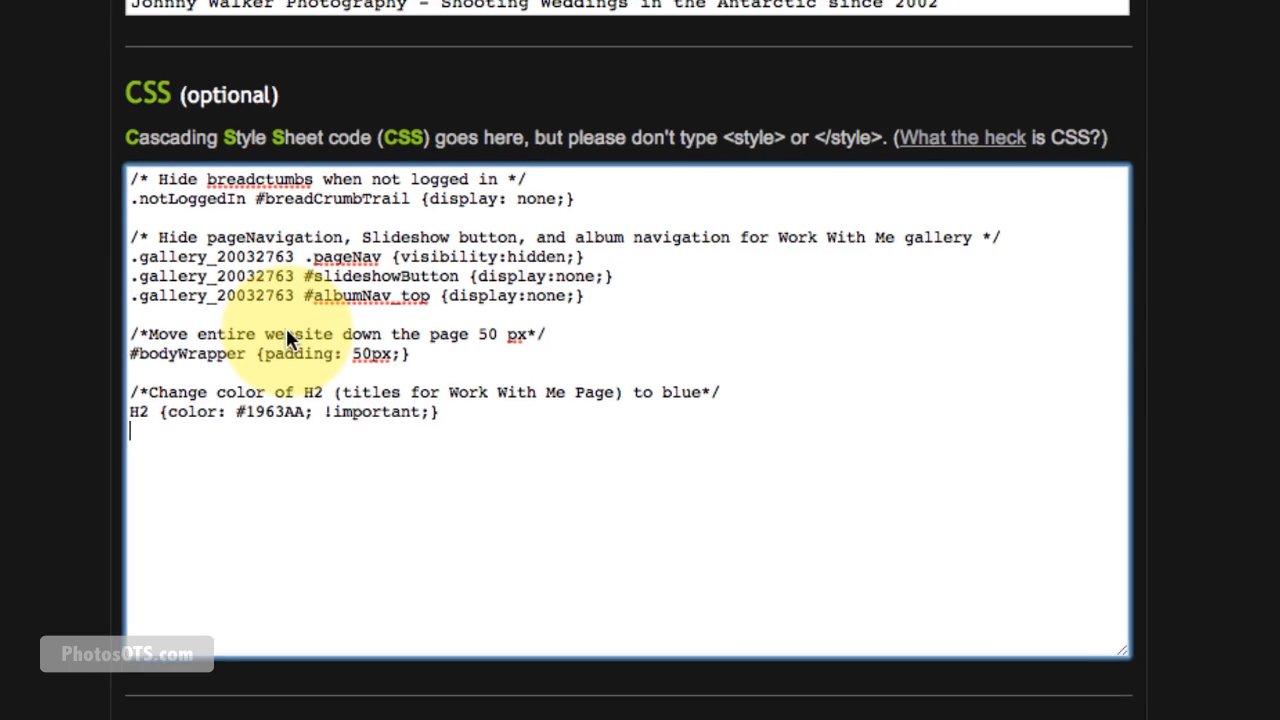
scroll("down", 3)
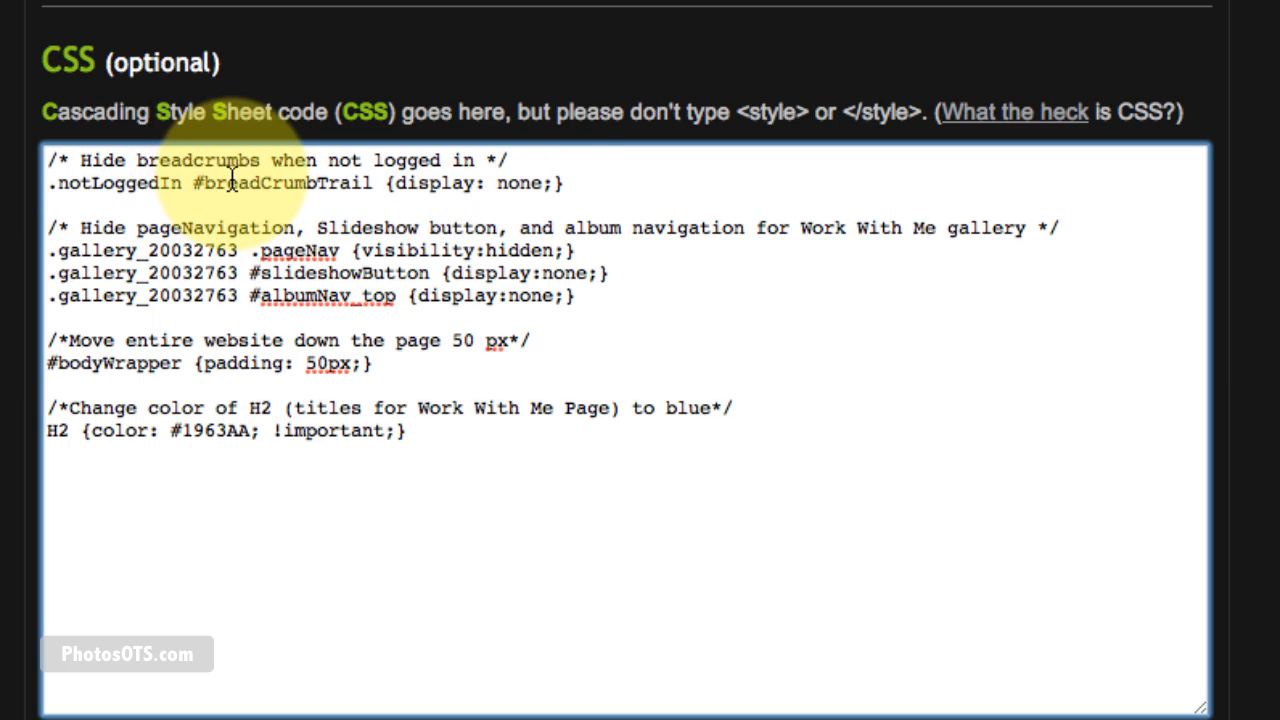
mouse_move(352, 190)
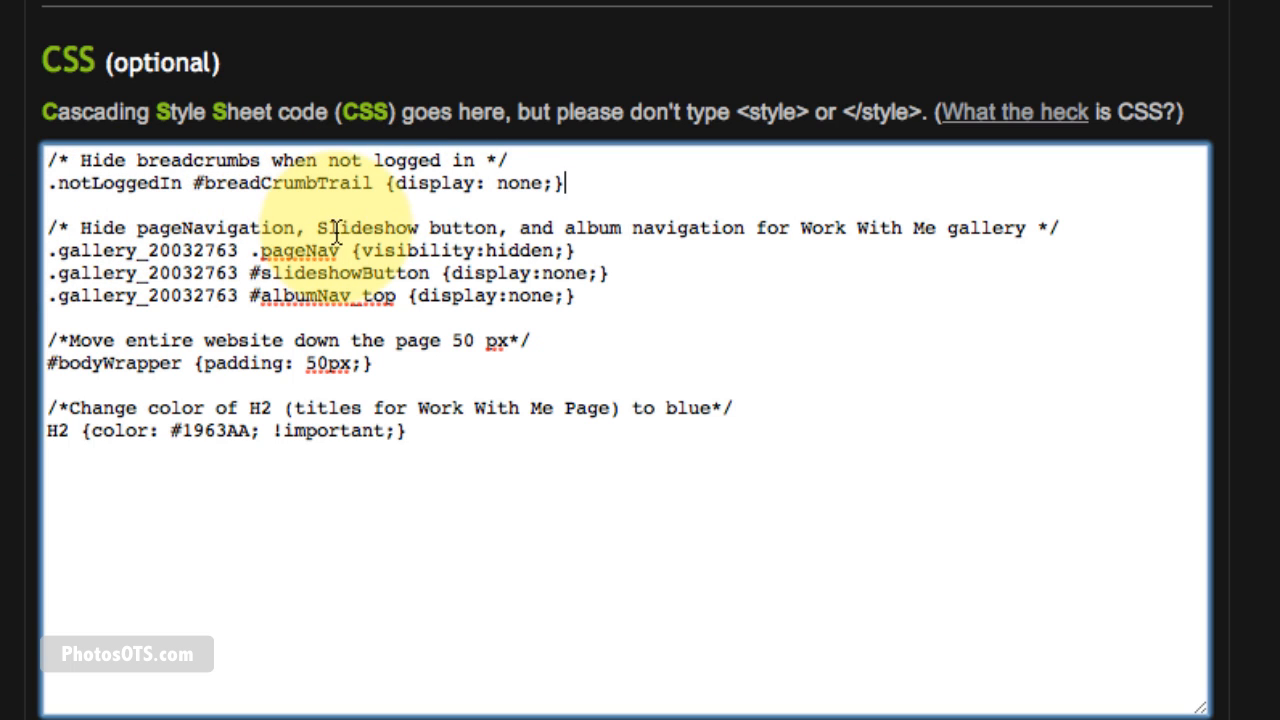
mouse_move(970, 244)
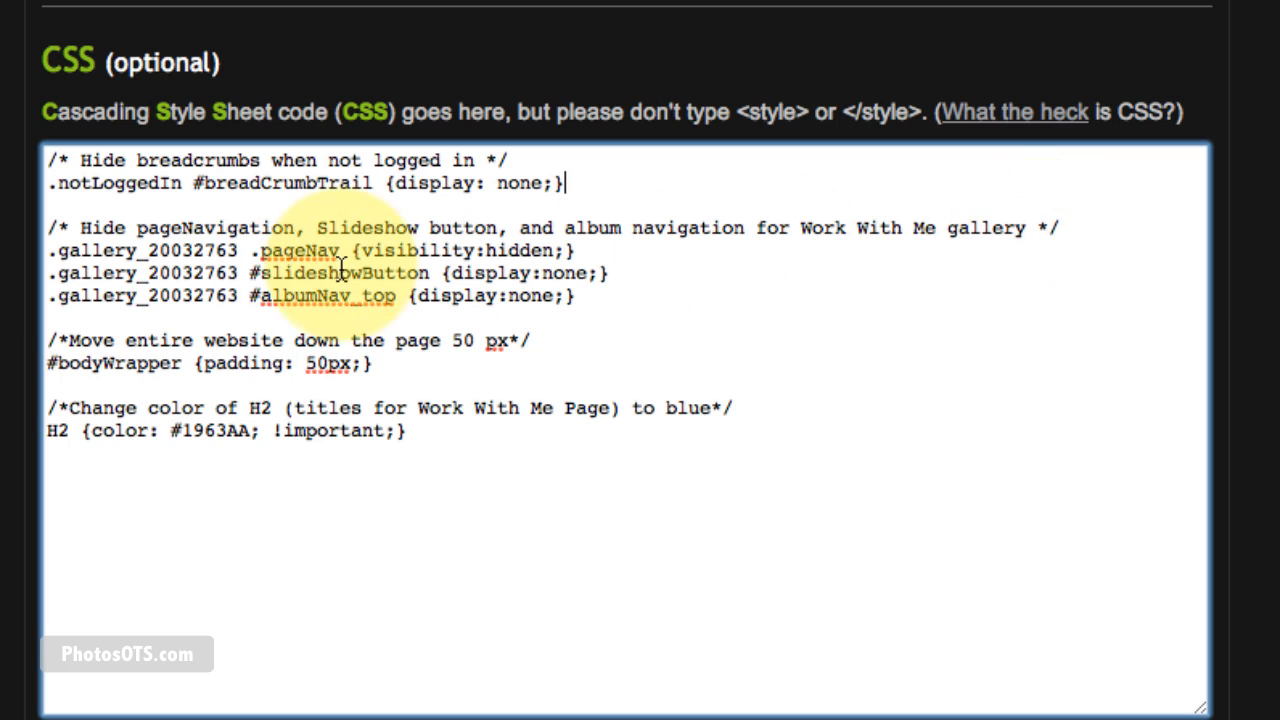
mouse_move(576, 296)
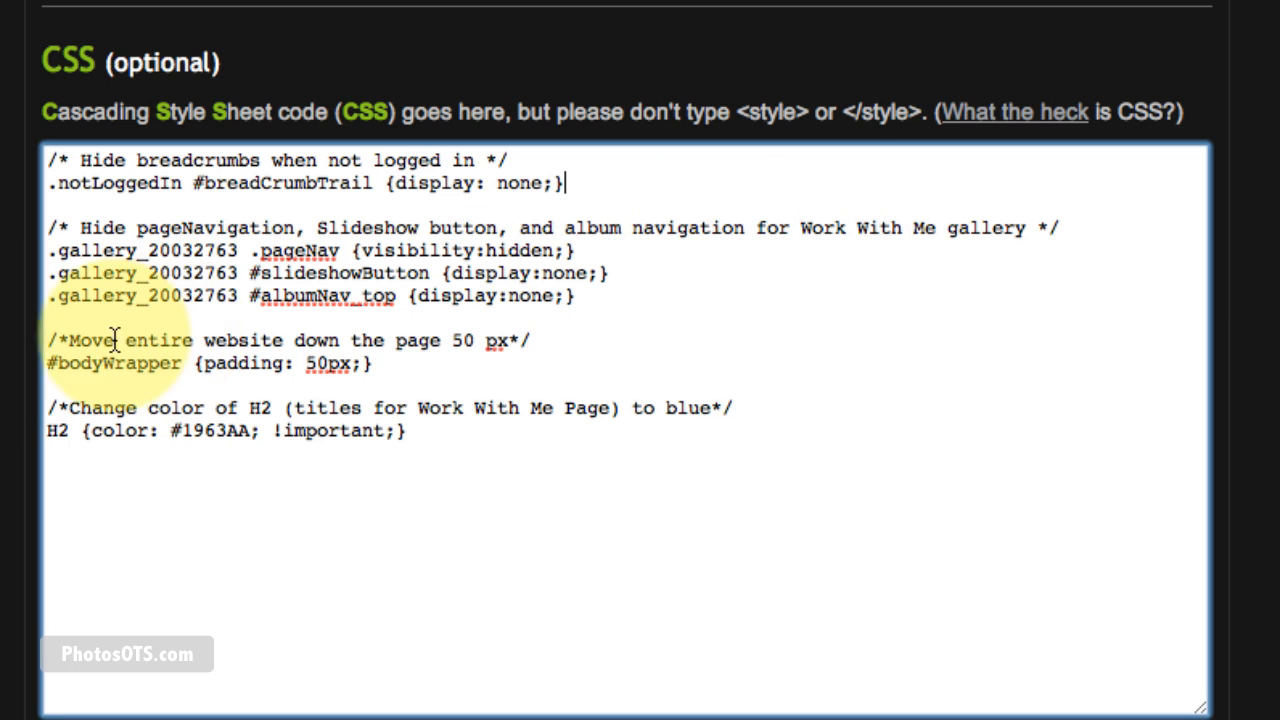
mouse_move(418, 360)
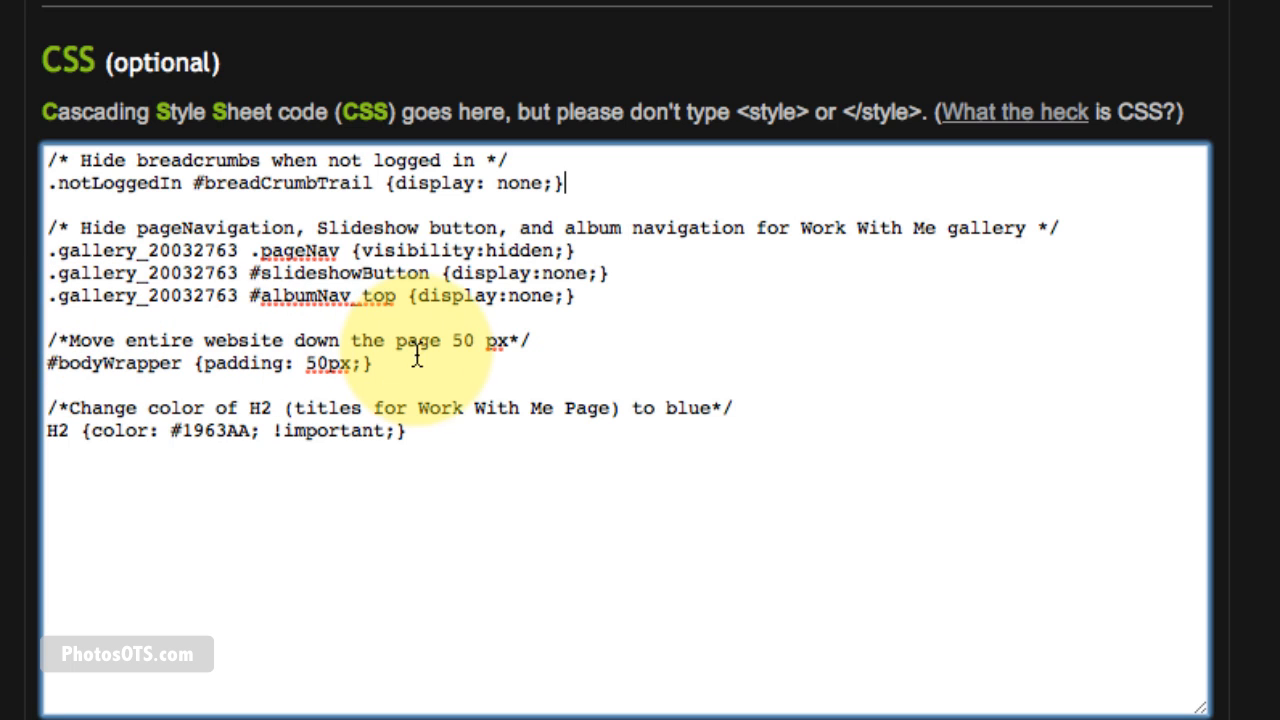
mouse_move(510, 340)
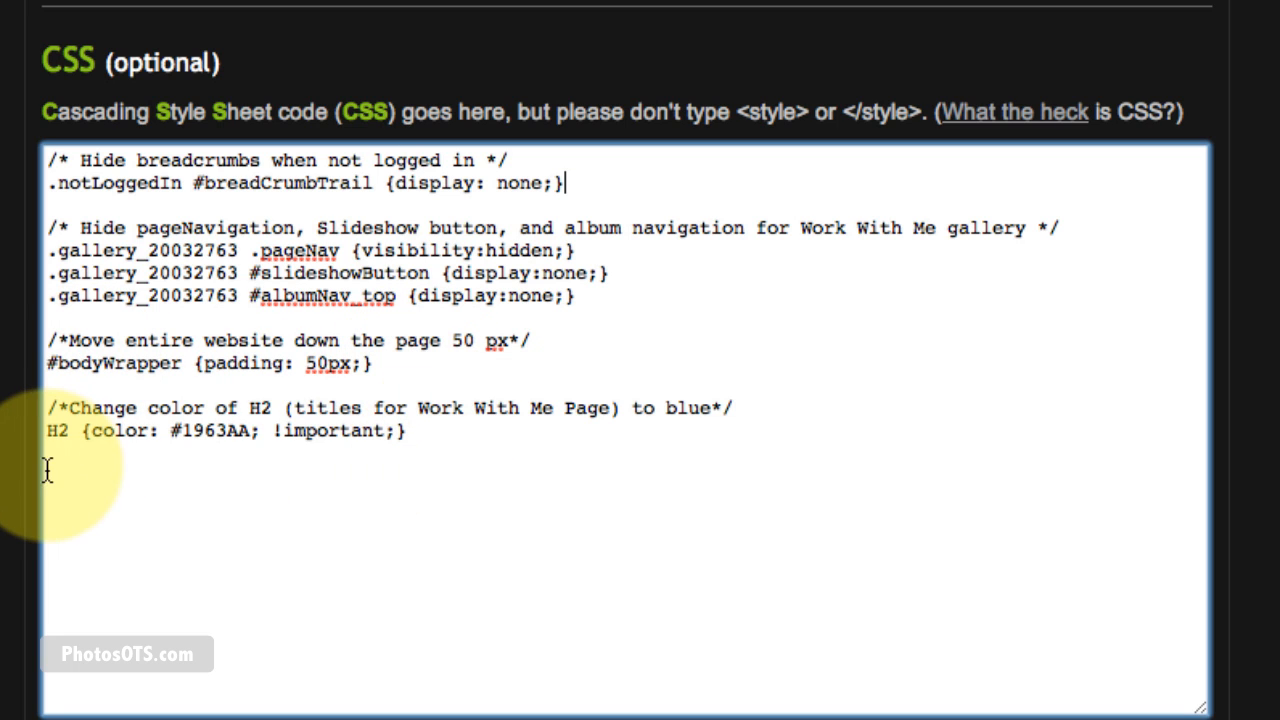
mouse_move(292, 460)
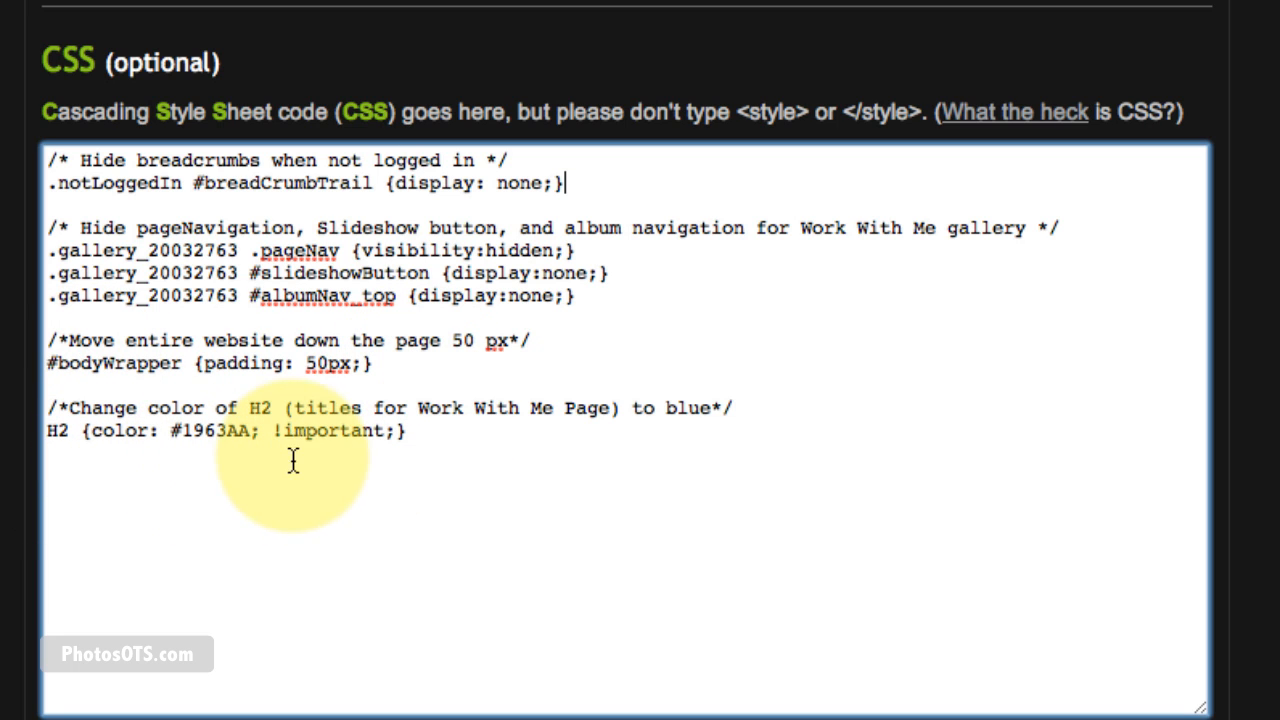
mouse_move(564, 422)
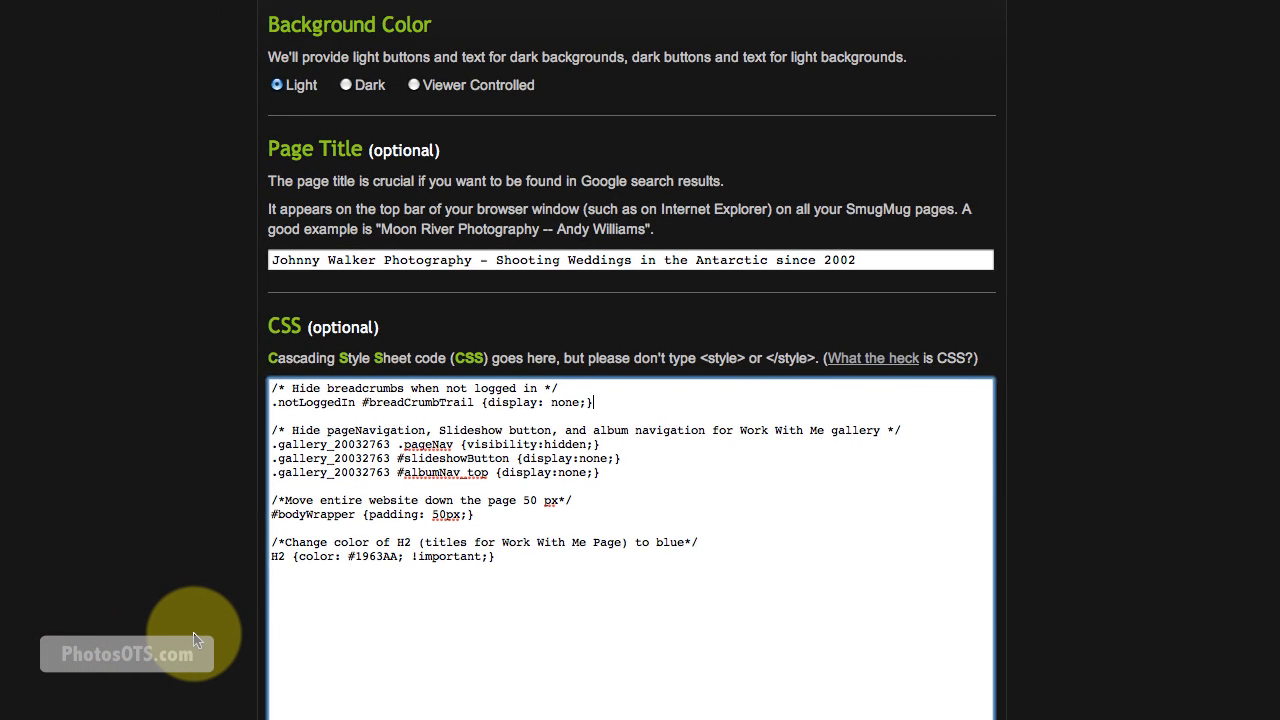
Save the site-wide customization with Update, confirming 'Customization updated'.
scroll("down", 3)
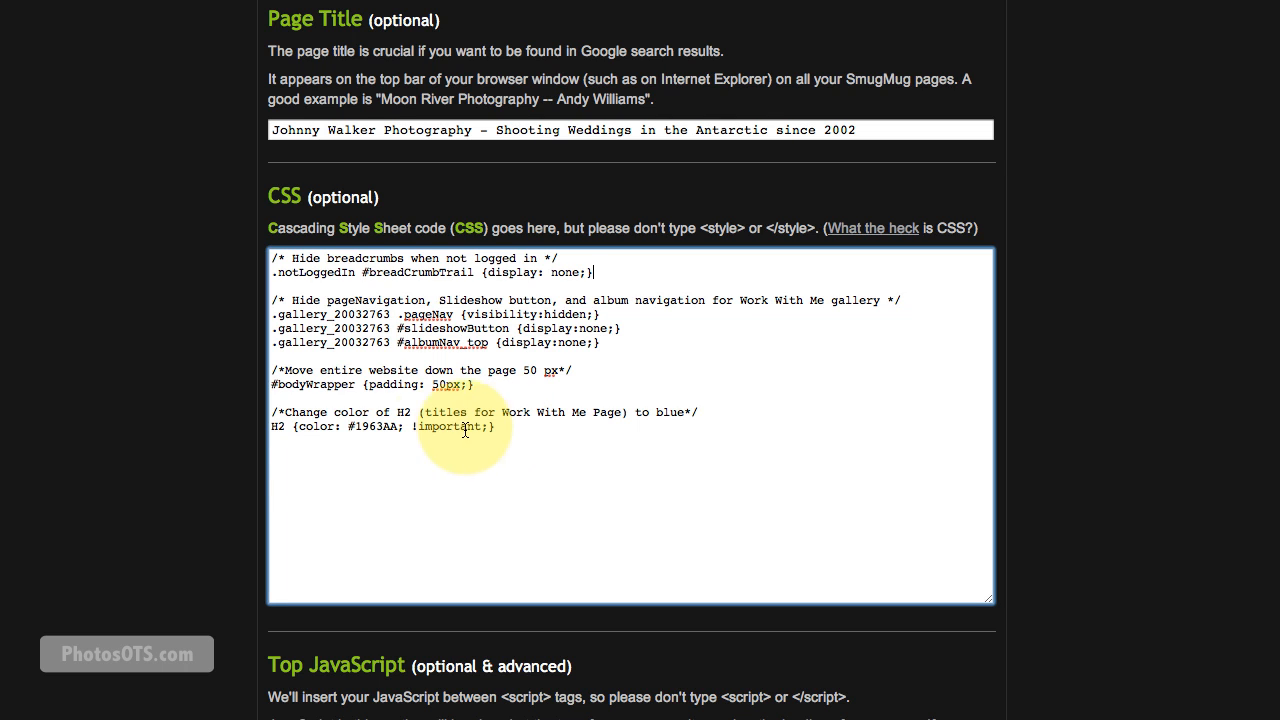
scroll("down", 3)
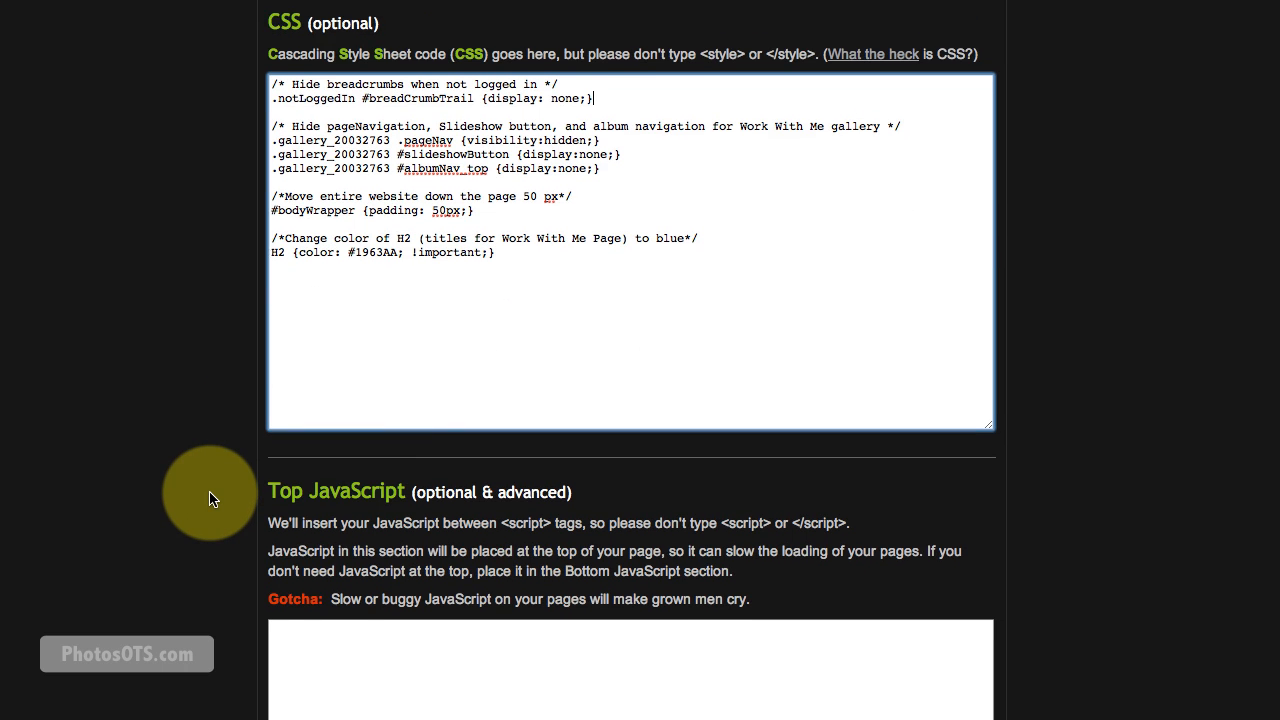
scroll("down", 3)
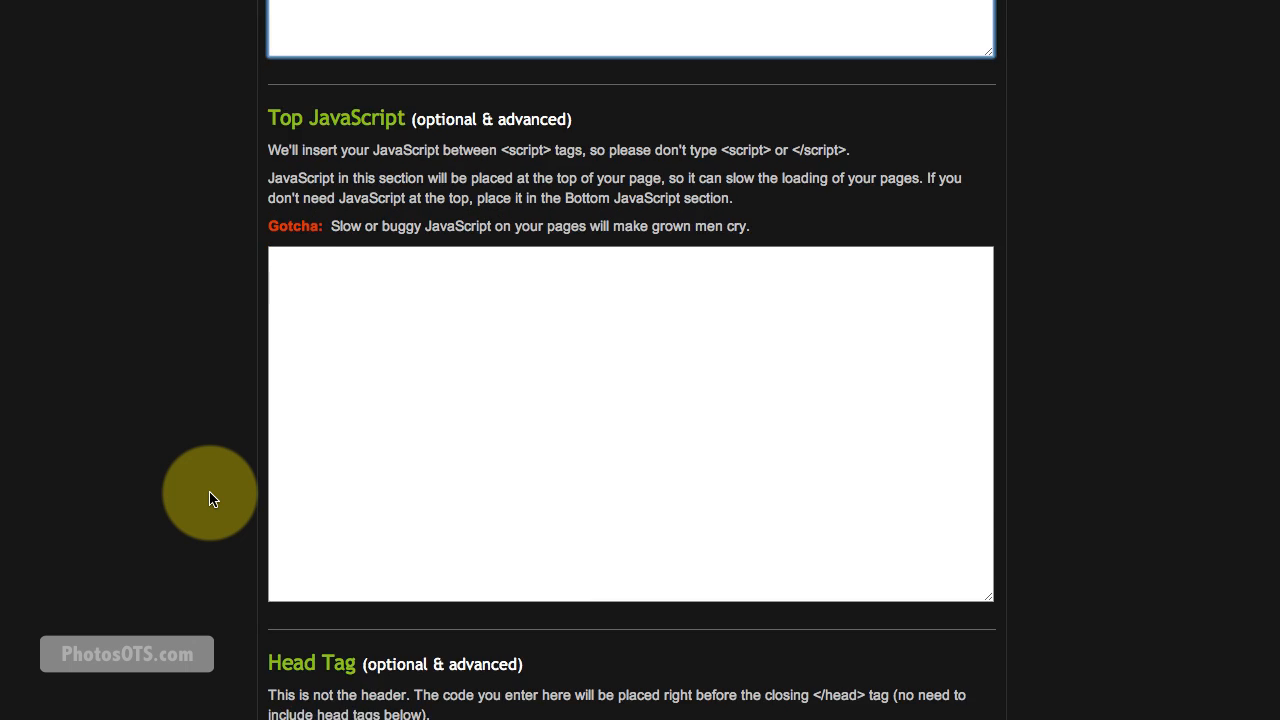
scroll("down", 3)
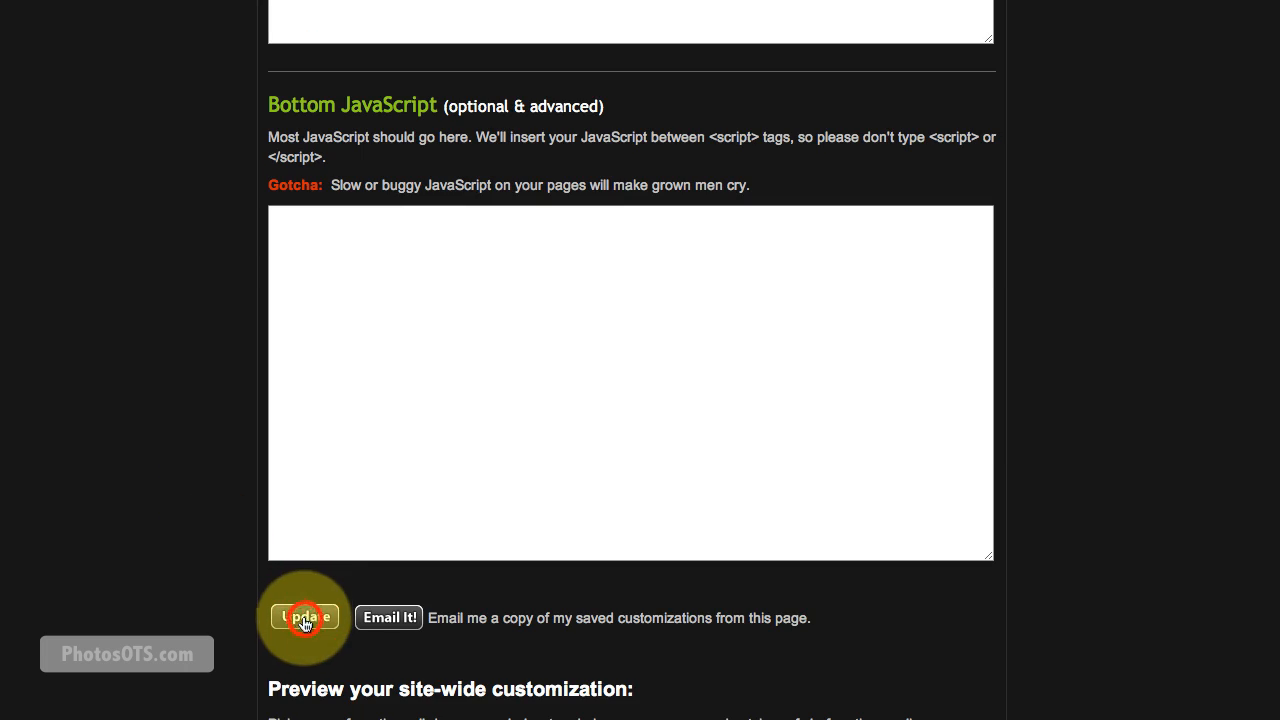
left_click(306, 616)
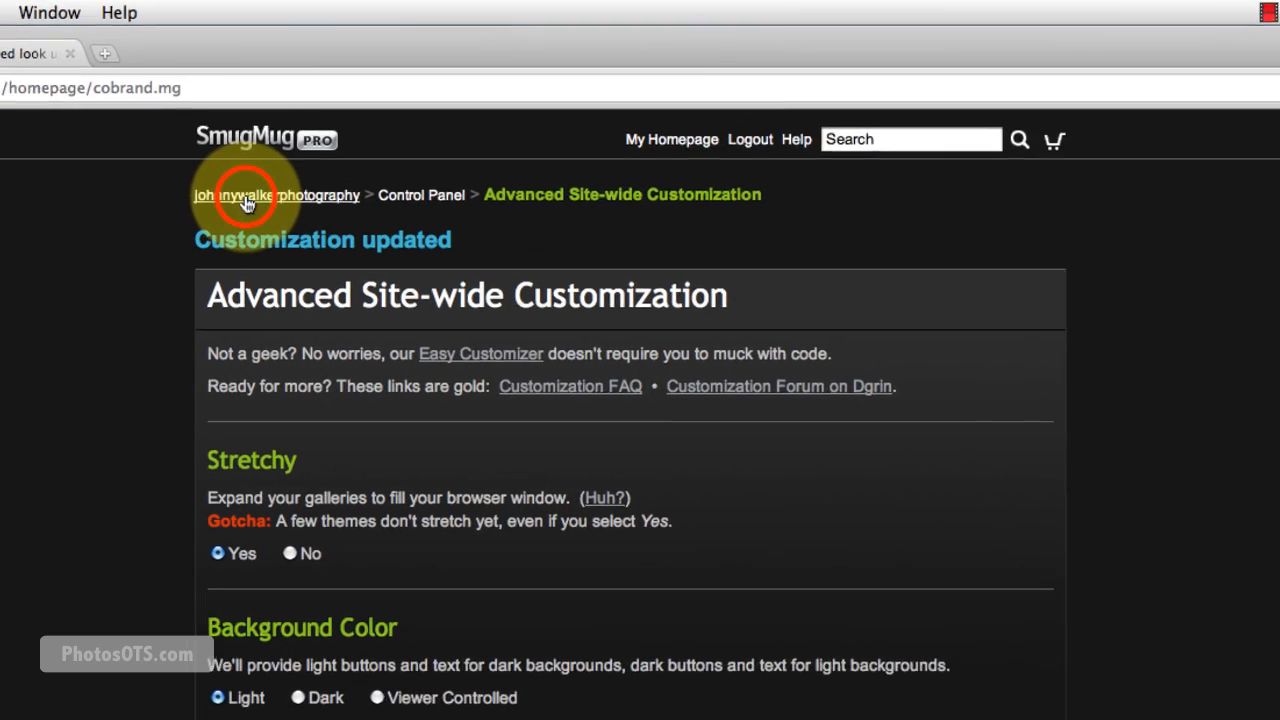
Return to the site and view Client Galleries with its new blue section title.
left_click(244, 194)
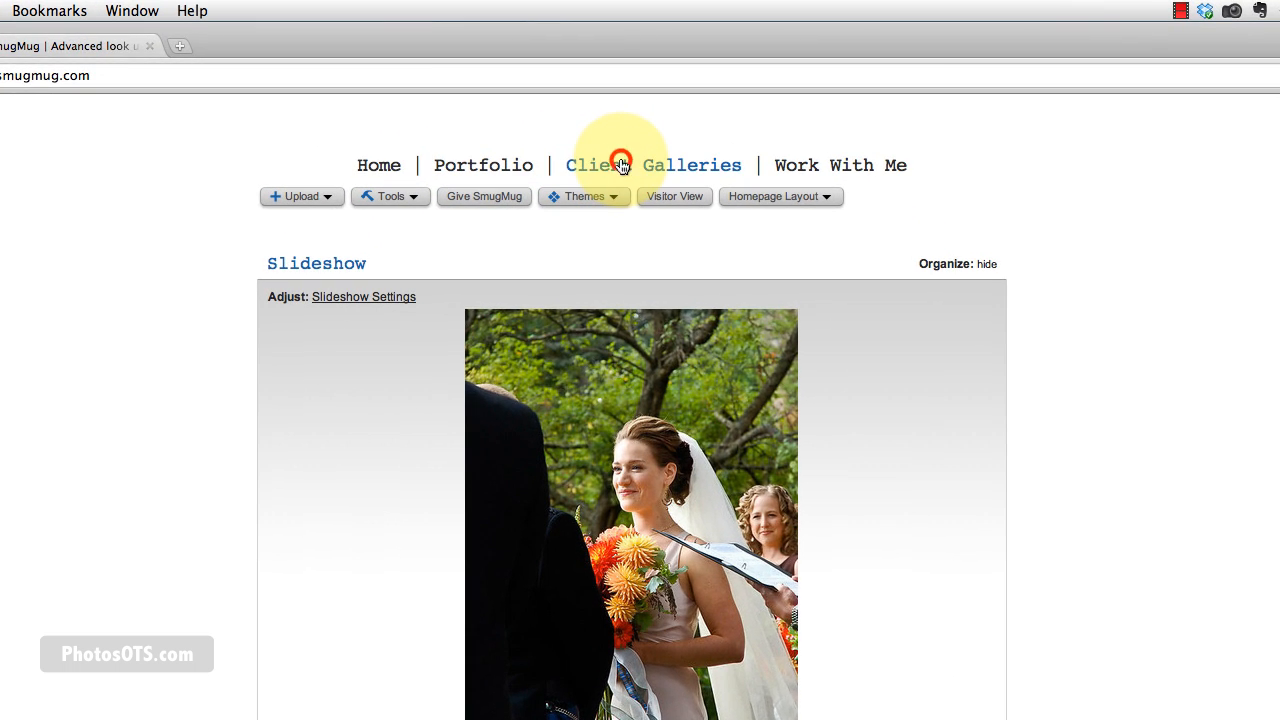
left_click(620, 164)
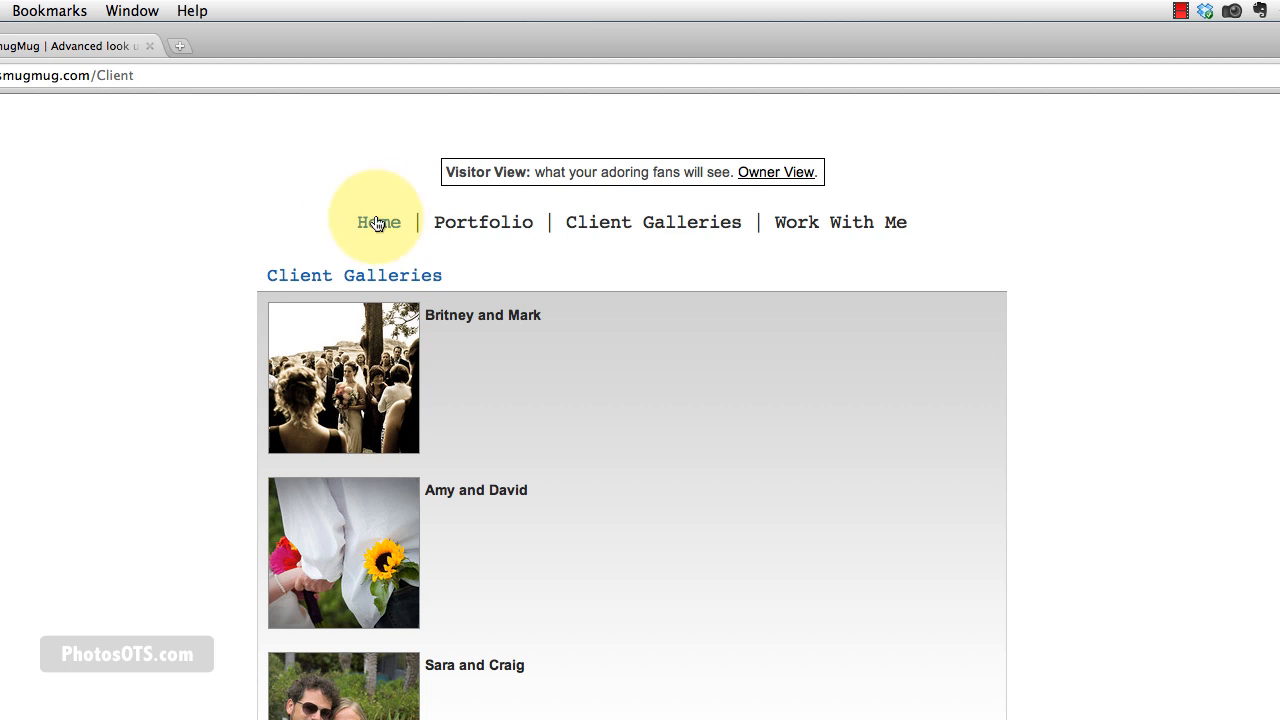
mouse_move(396, 224)
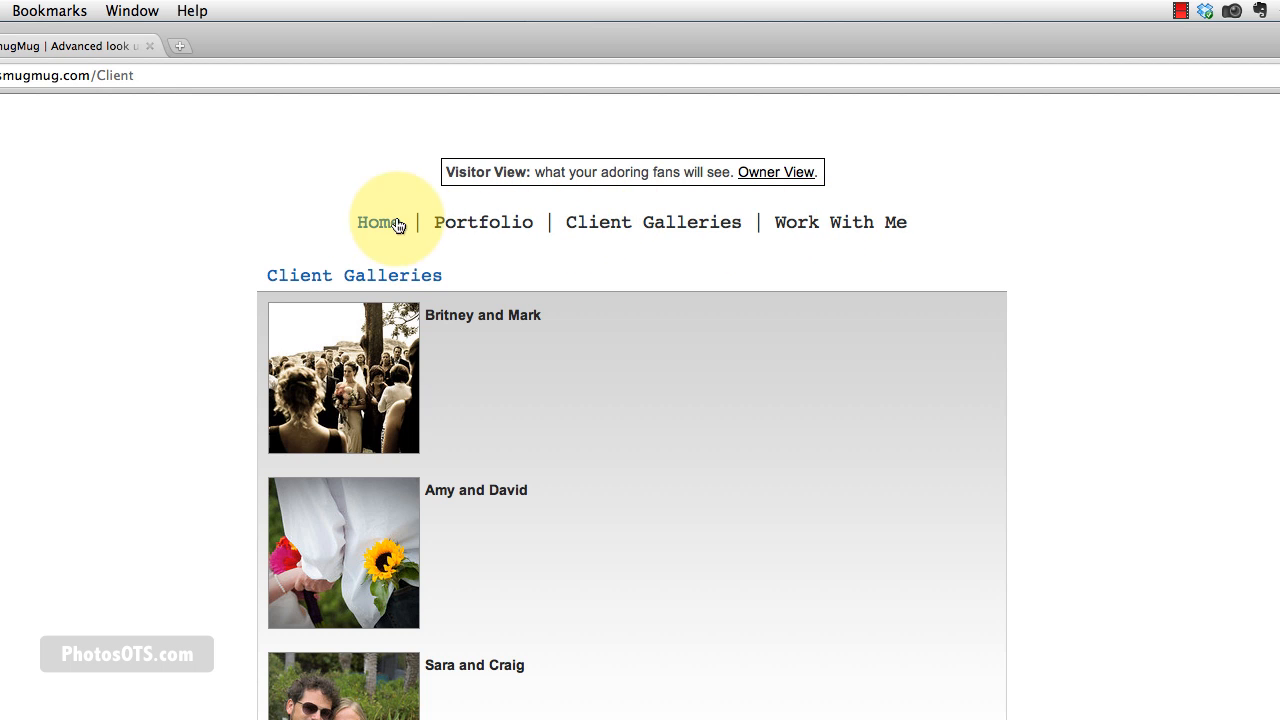
mouse_move(826, 222)
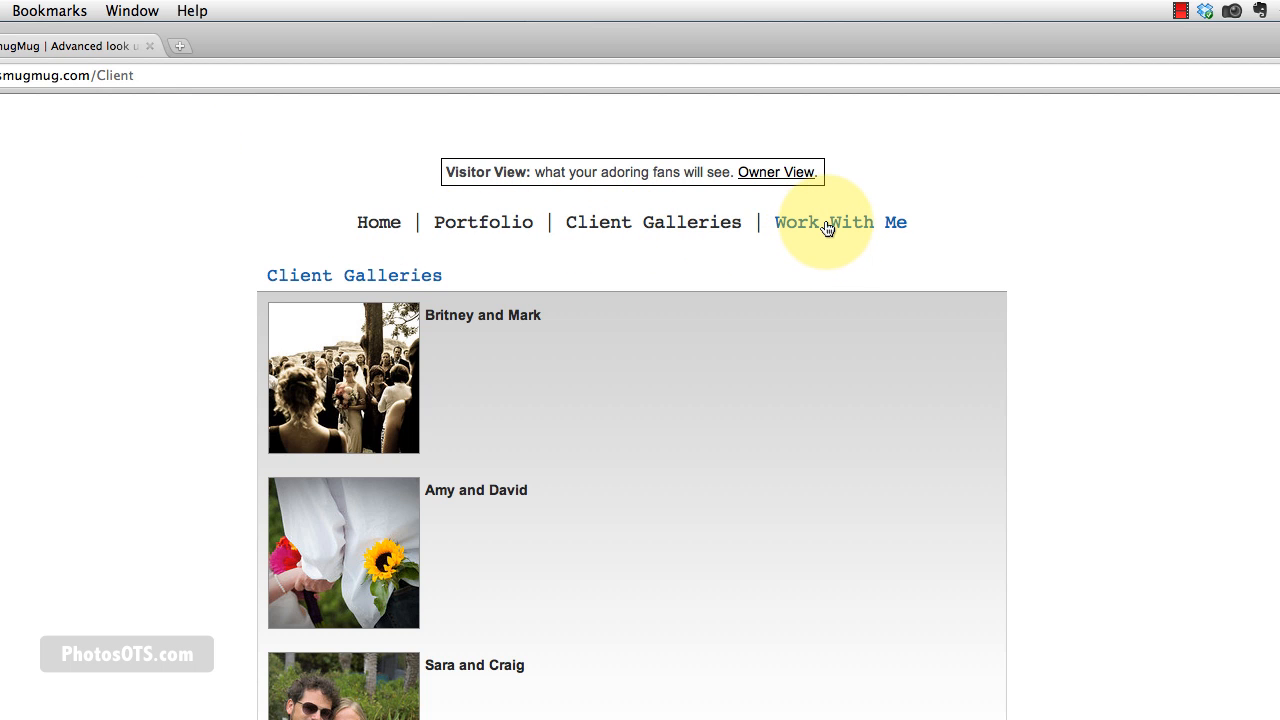
left_click(842, 222)
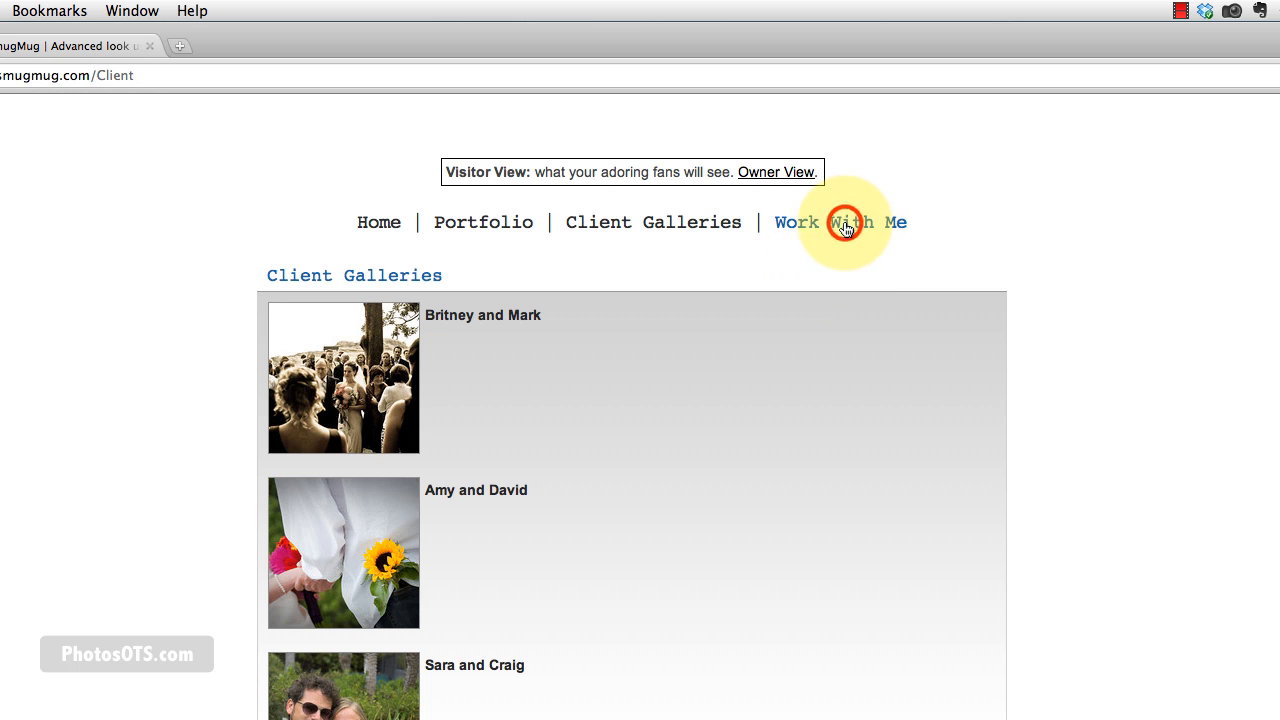
Scroll through the Work With Me page's blue service and testimonial headings to the footer.
left_click(840, 222)
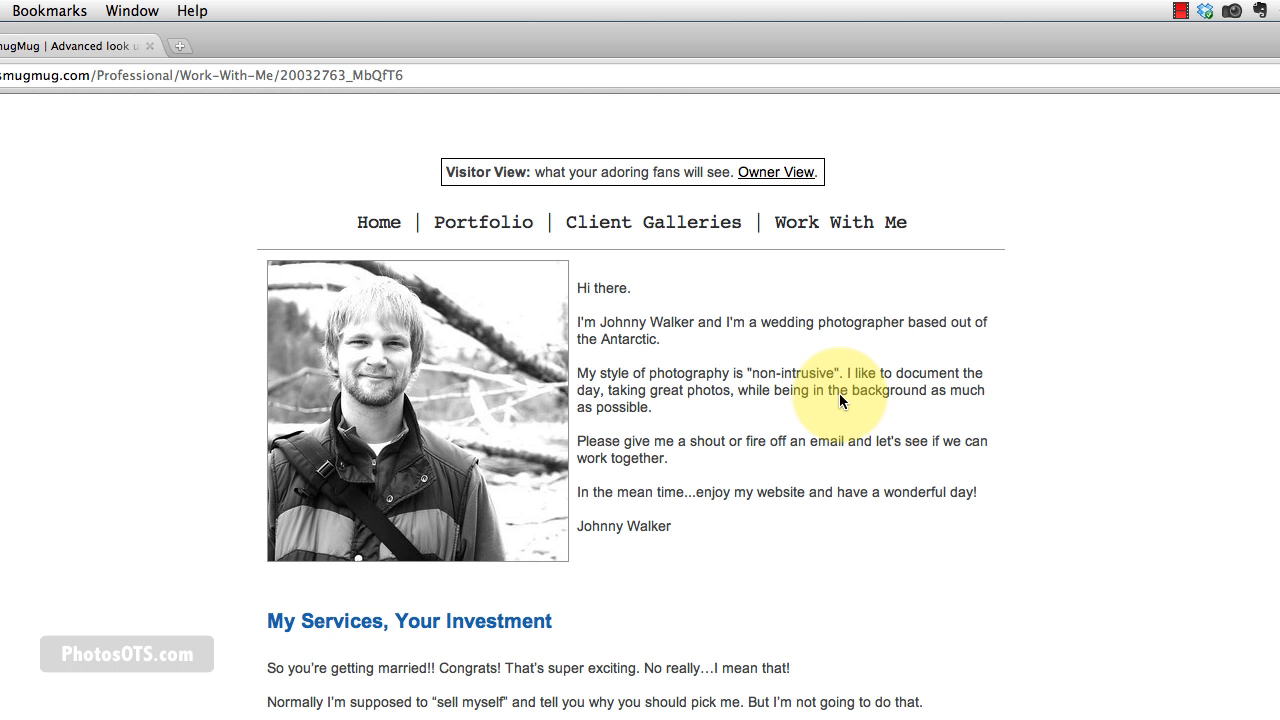
mouse_move(268, 626)
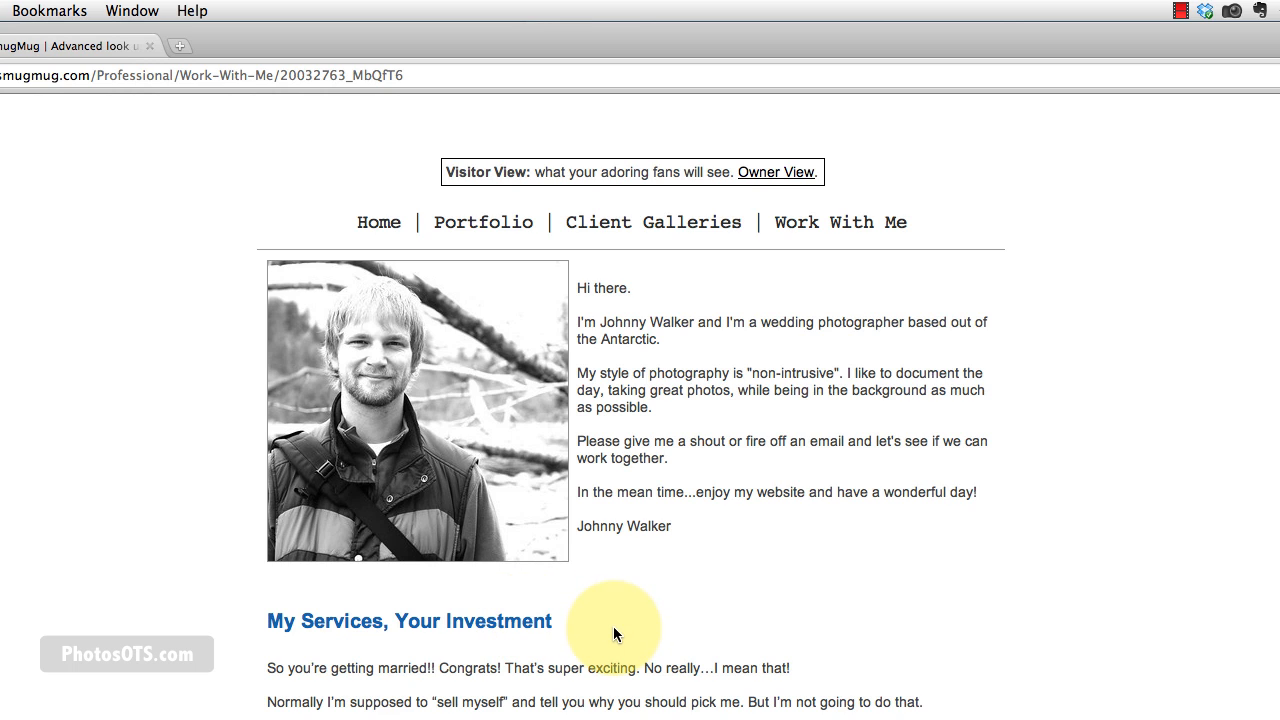
mouse_move(898, 250)
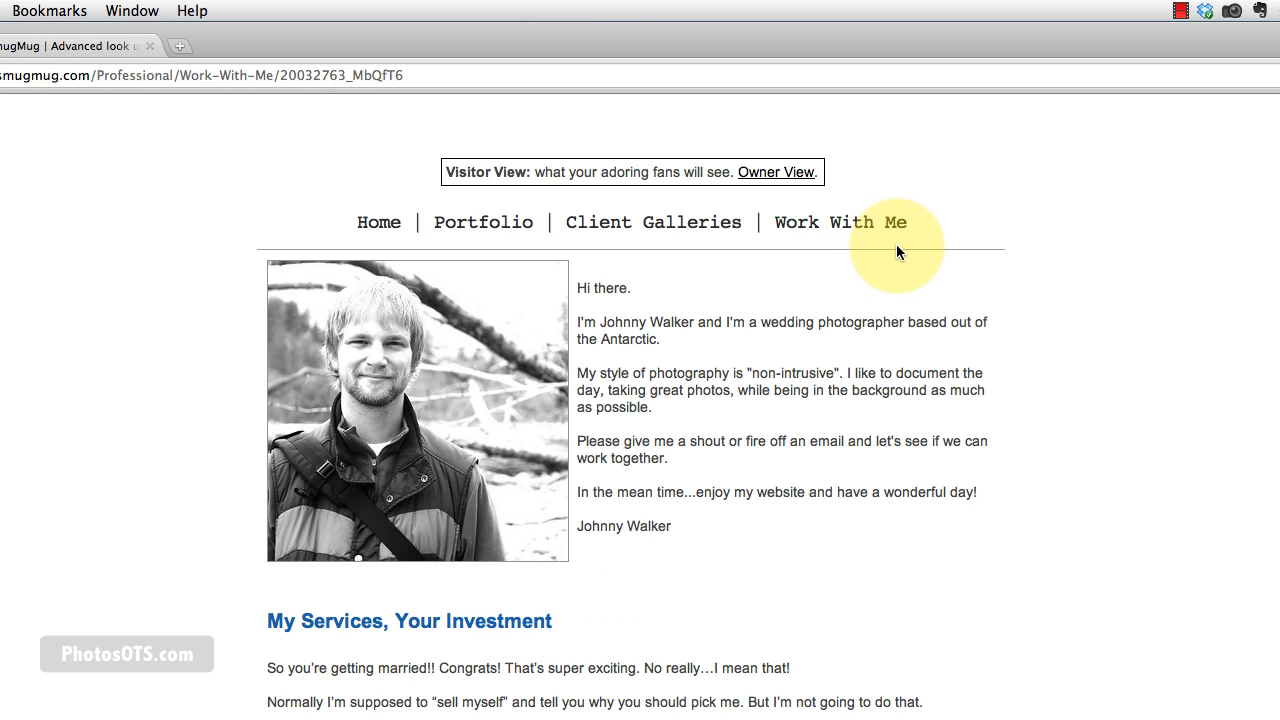
mouse_move(680, 296)
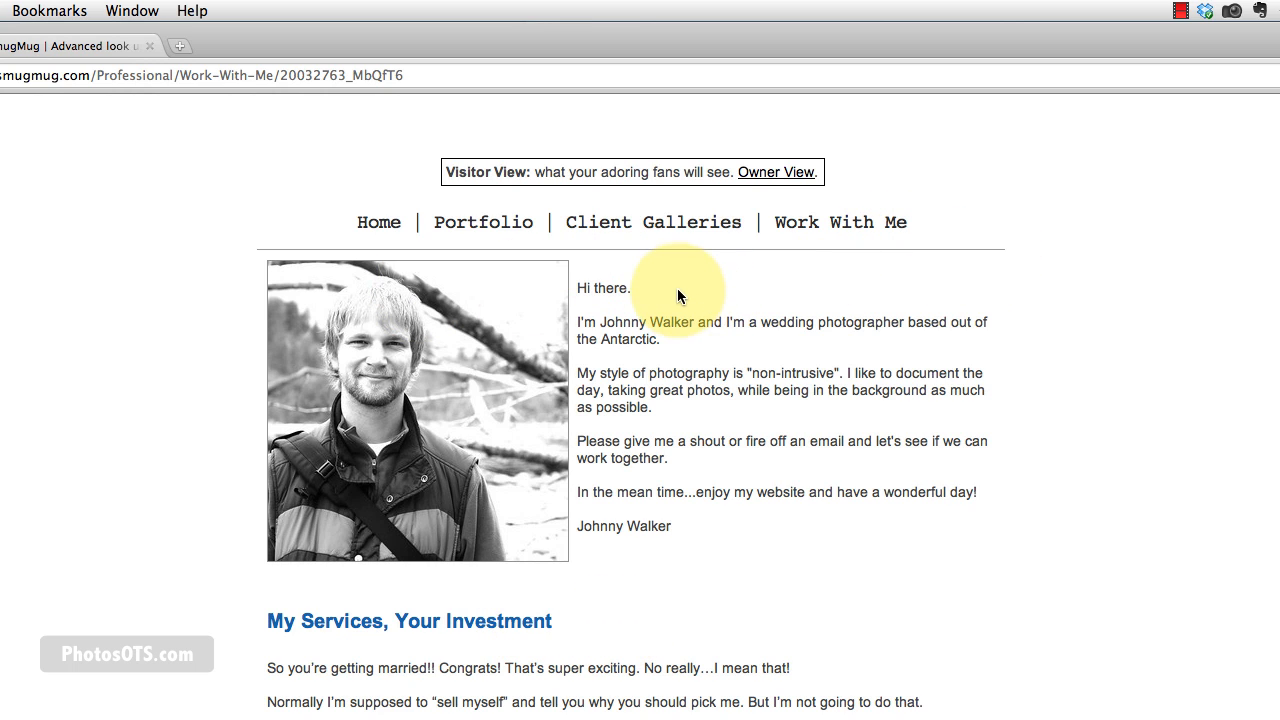
scroll("down", 3)
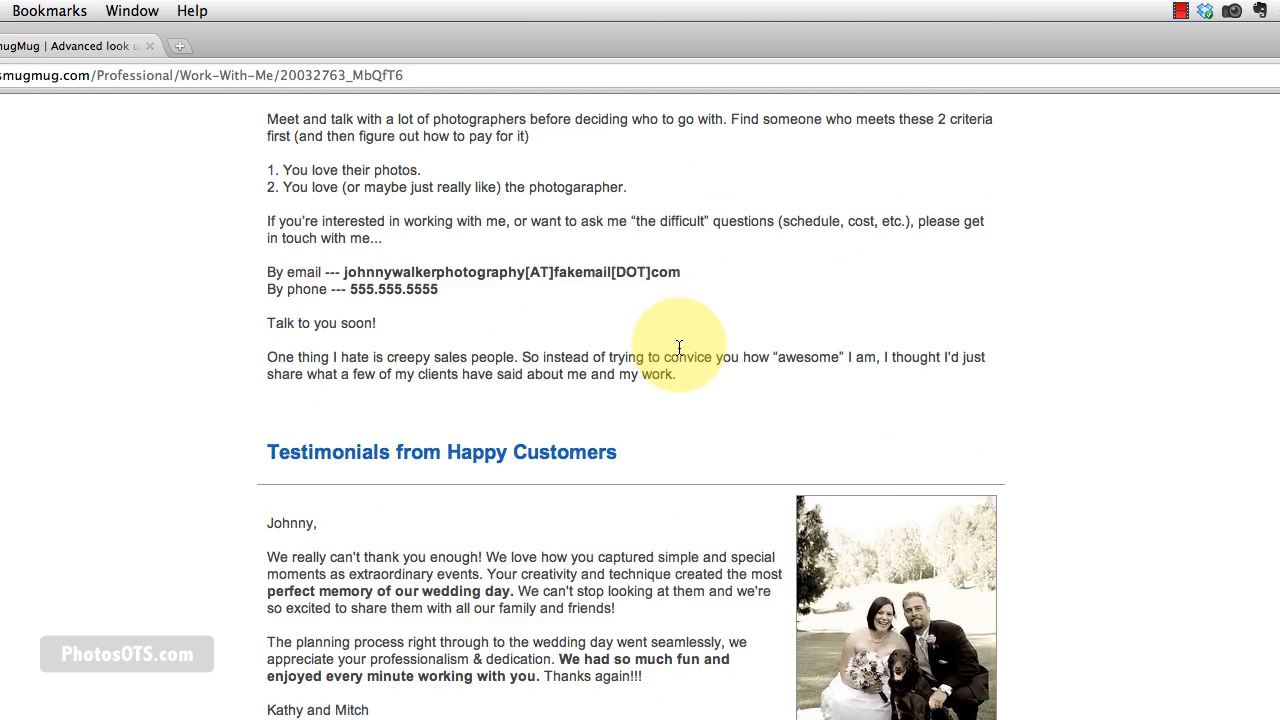
scroll("down", 3)
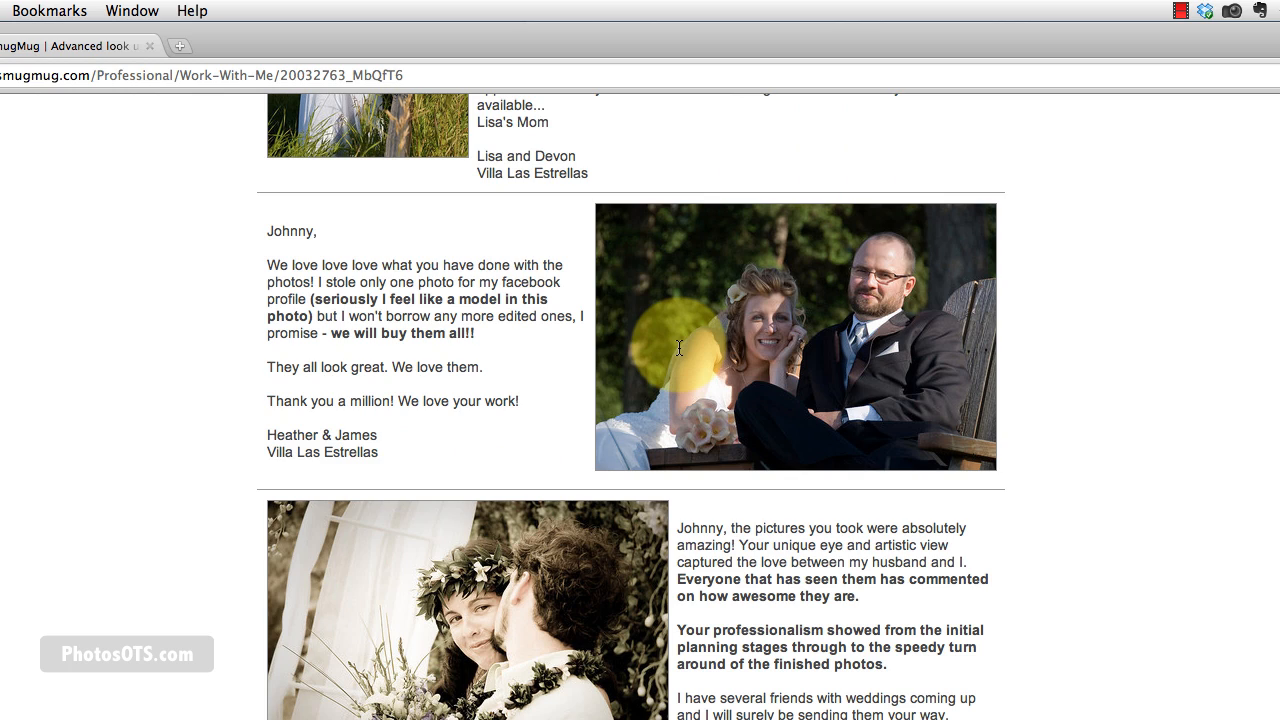
scroll("down", 3)
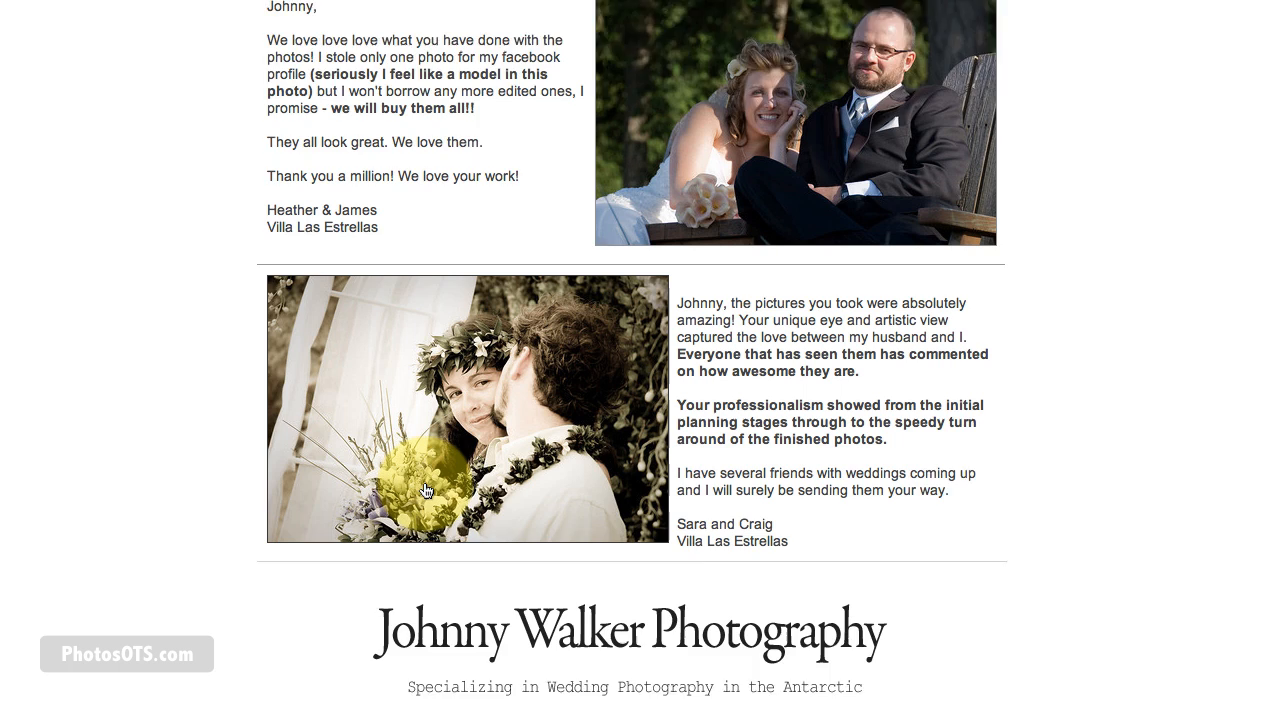
scroll("down", 3)
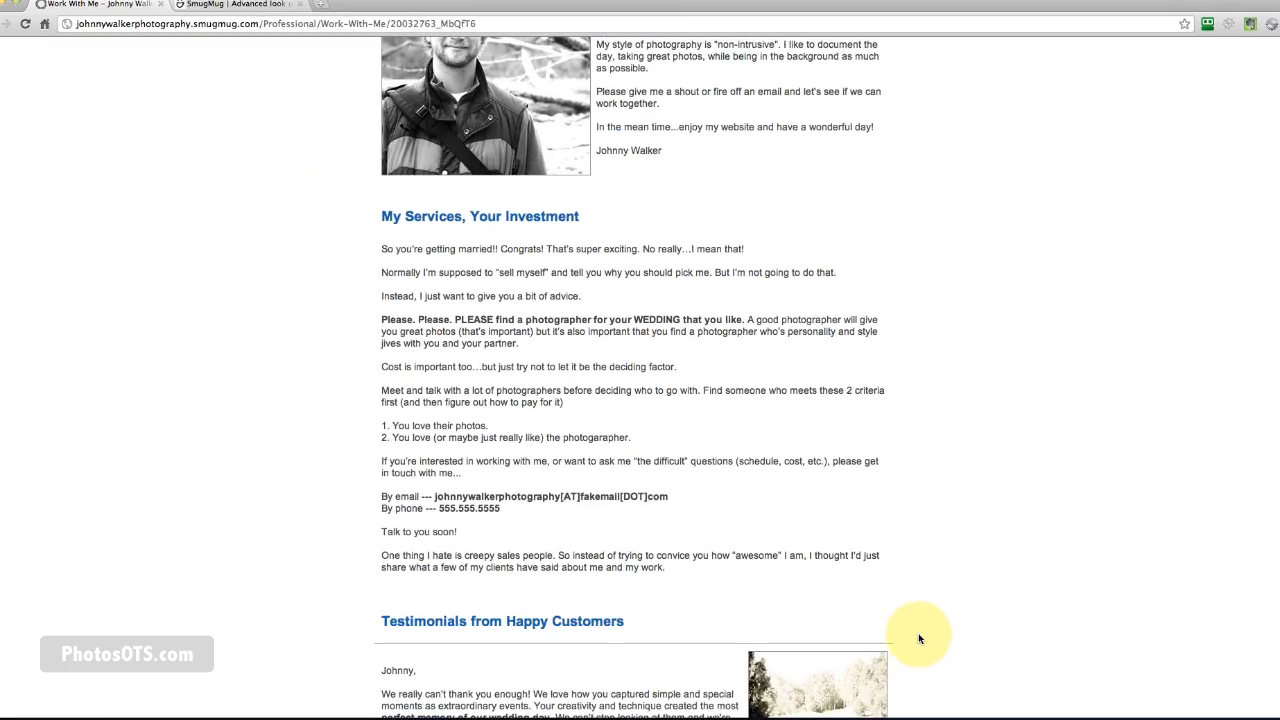
scroll("up", 3)
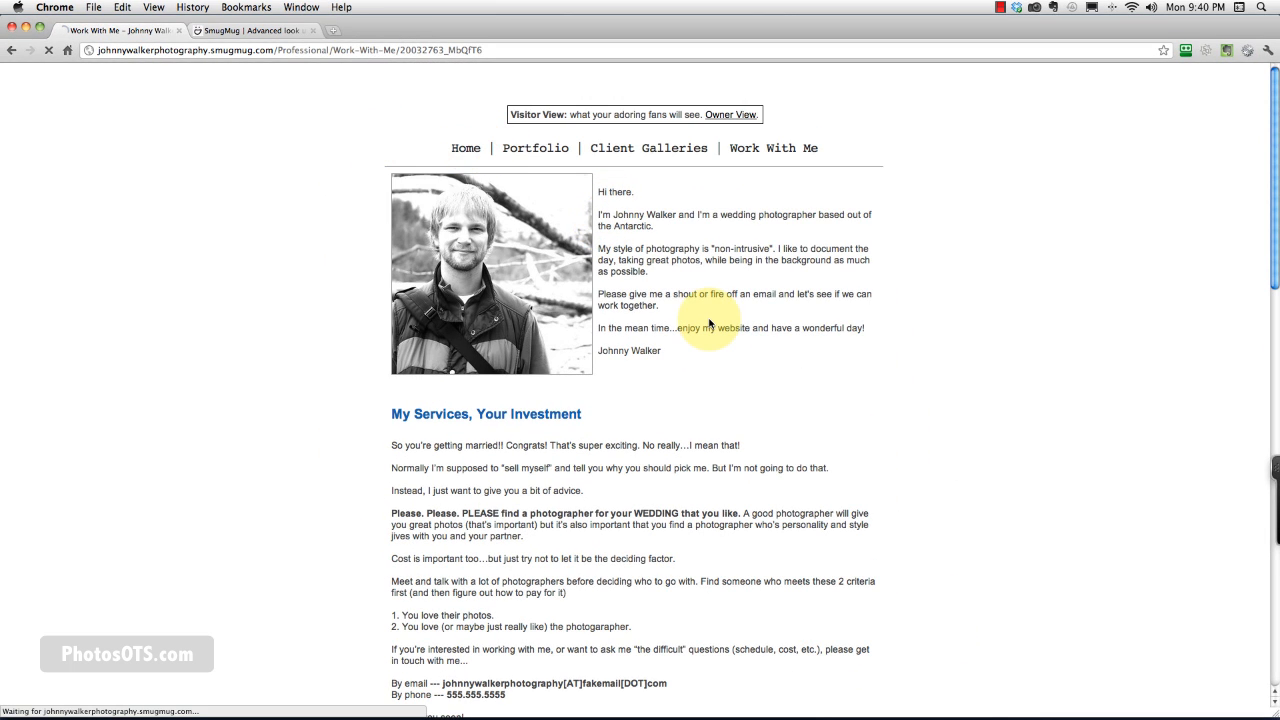
Return to the homepage showing the wedding slideshow, title, tagline and mini footer links.
left_click(464, 148)
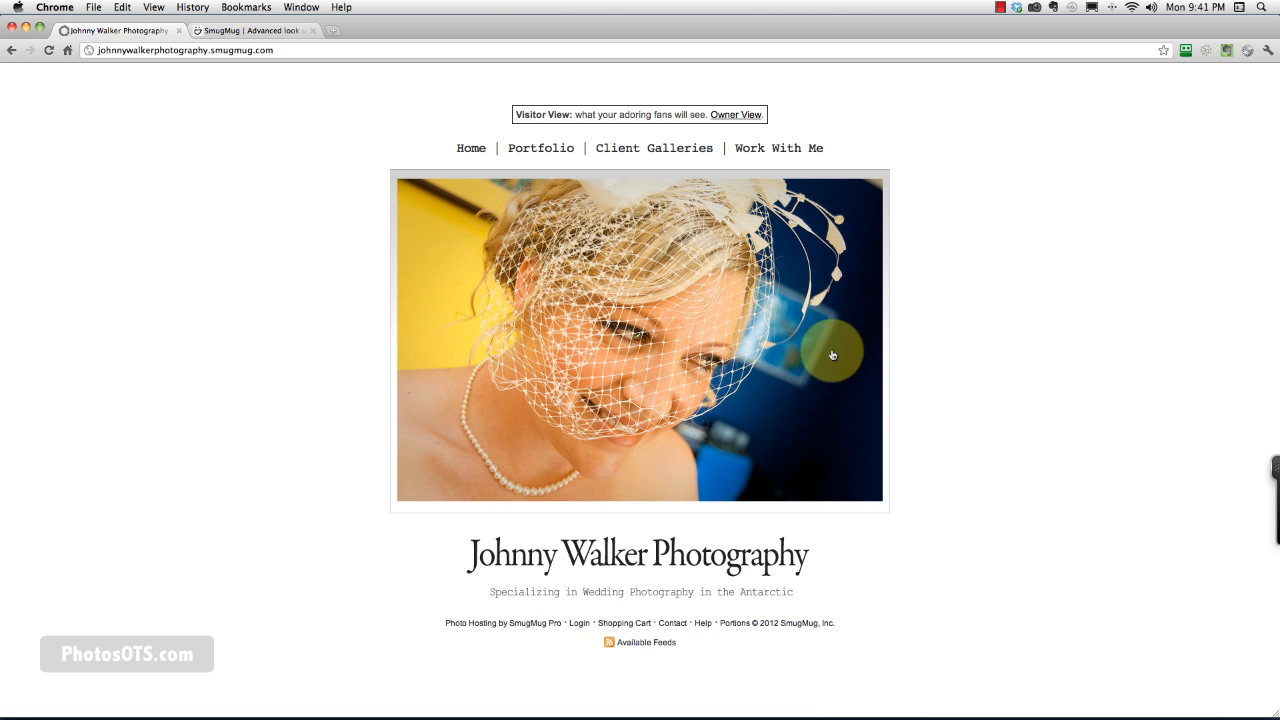
mouse_move(948, 424)
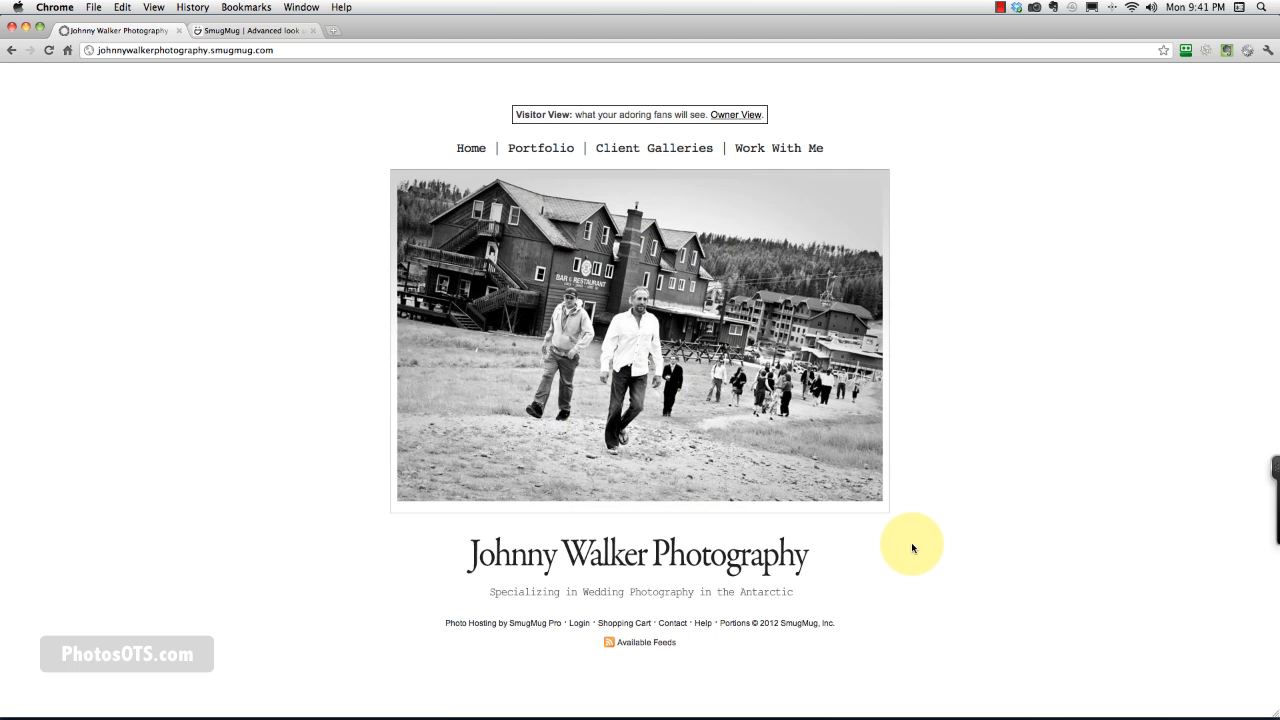
mouse_move(1026, 564)
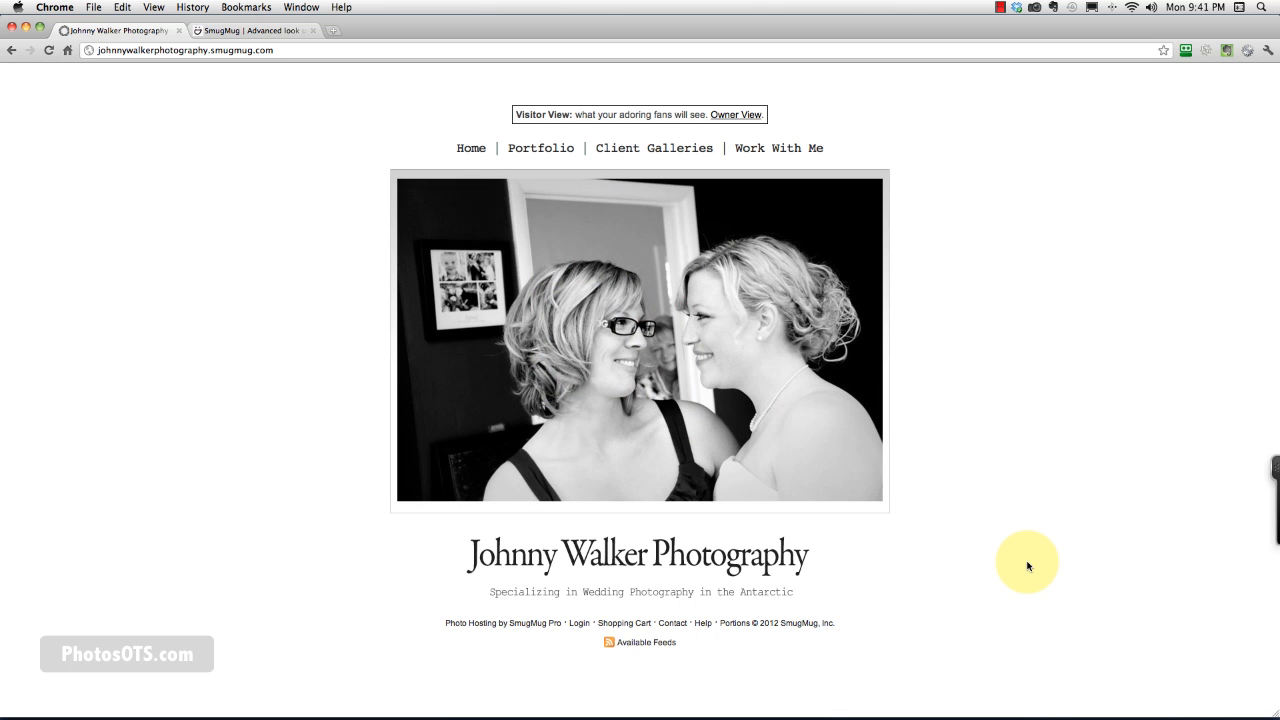
mouse_move(1036, 562)
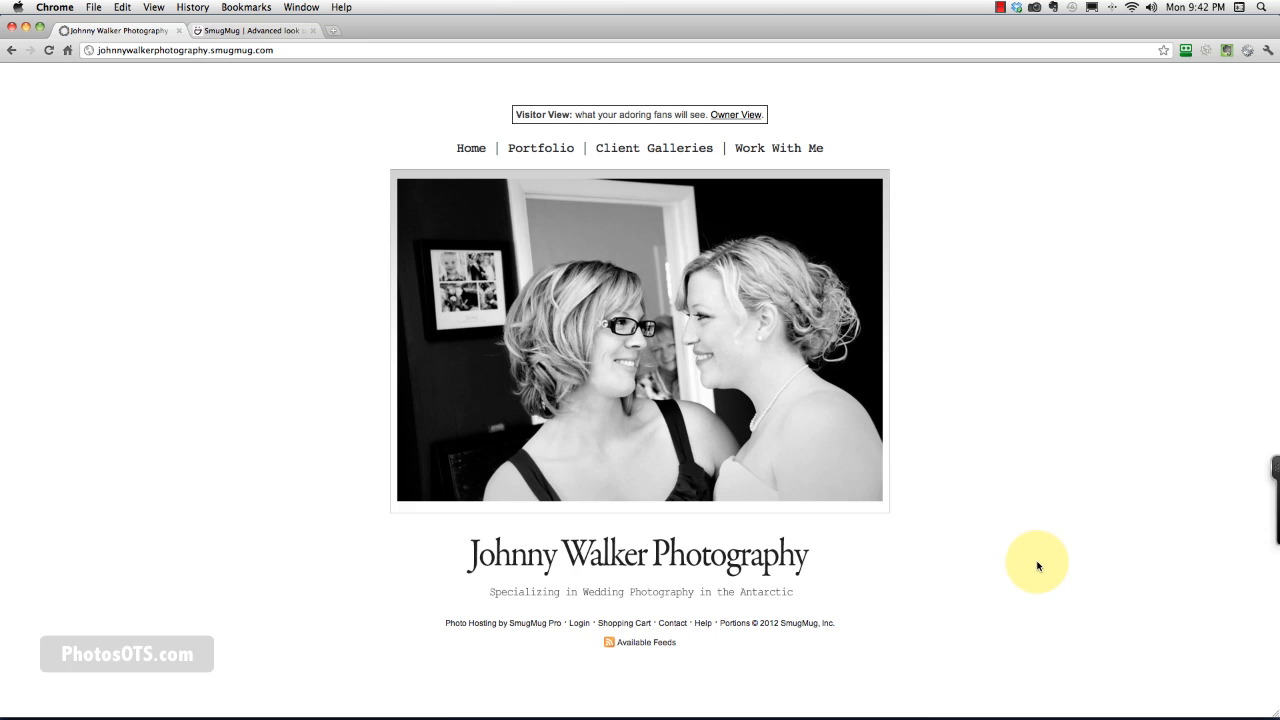